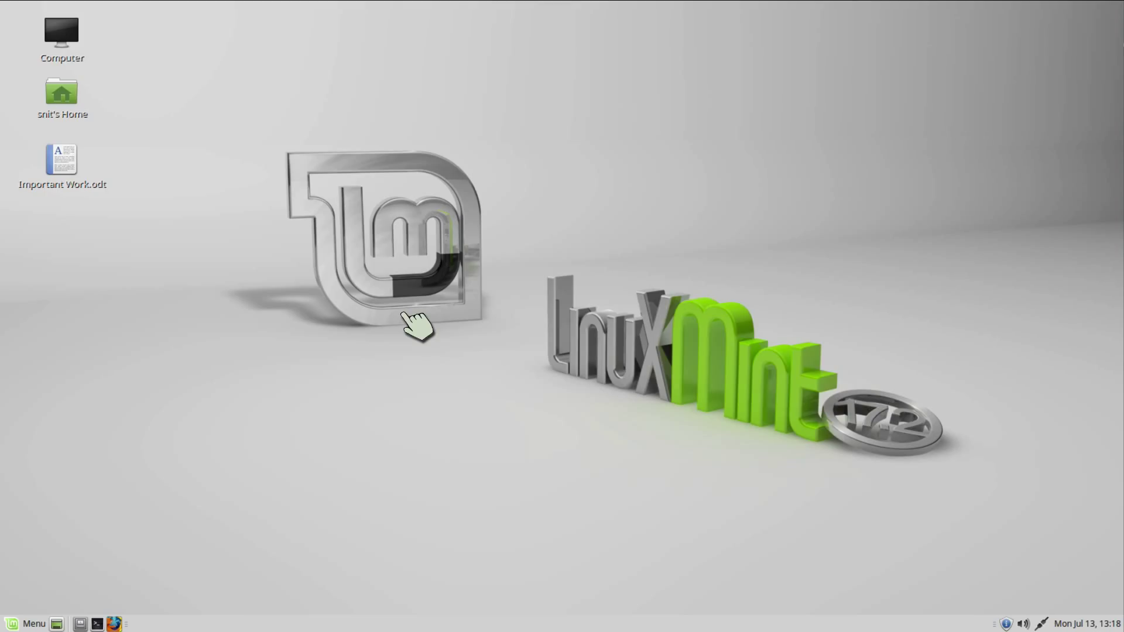
mouse_move(692, 456)
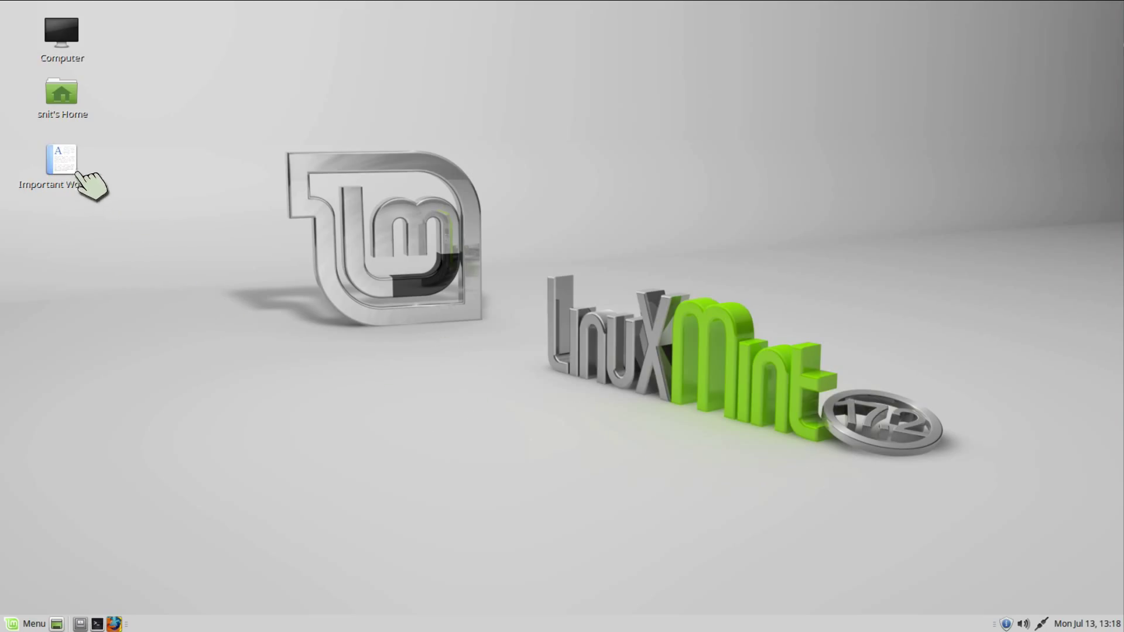
Step: Open Important Work.odt and type 'hello2' after 'This is my file.'
double_click(62, 155)
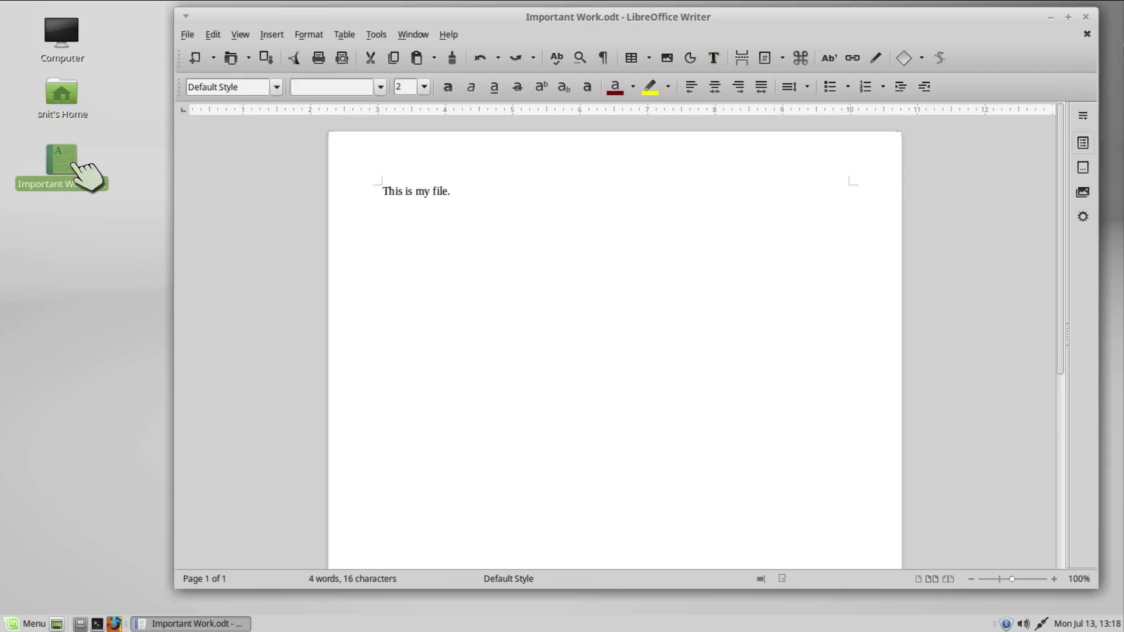
left_click(383, 191)
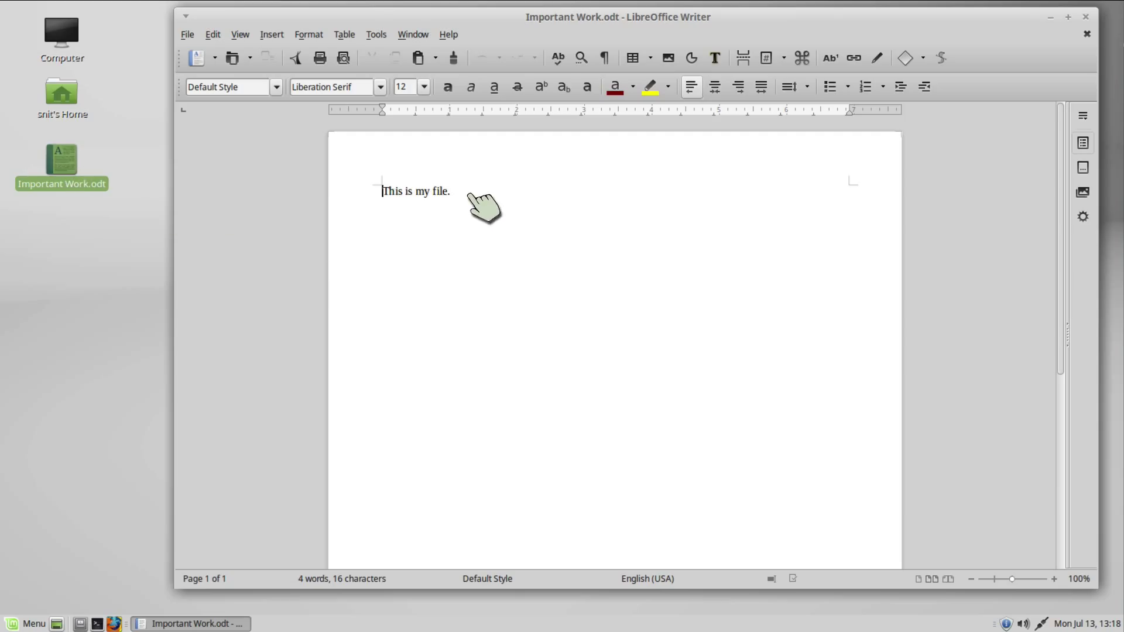
type("hello")
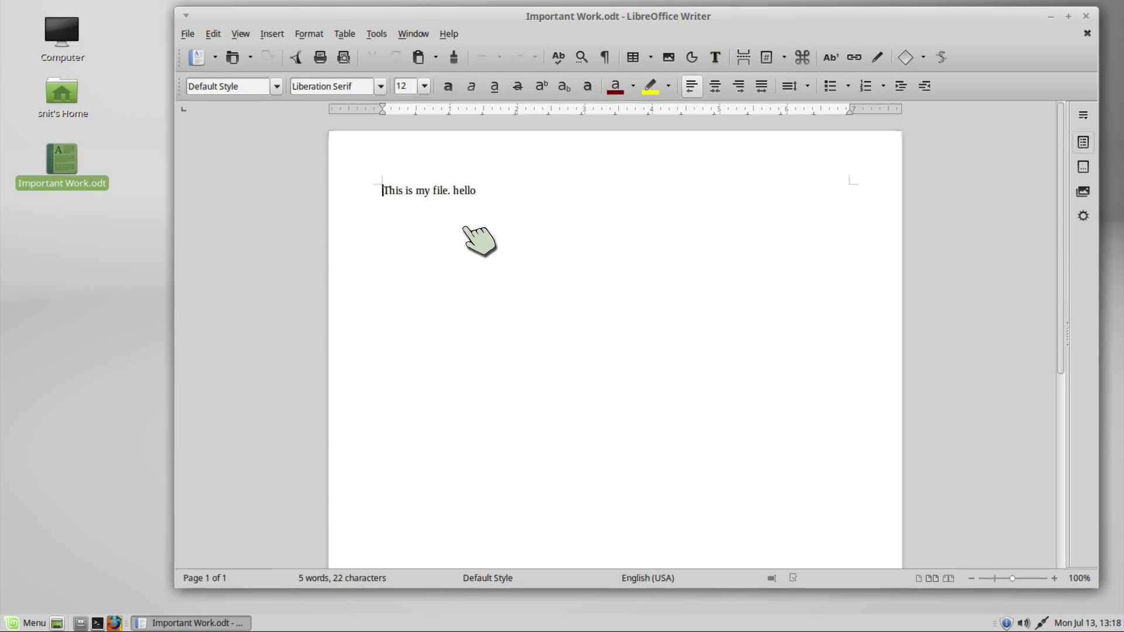
mouse_move(489, 202)
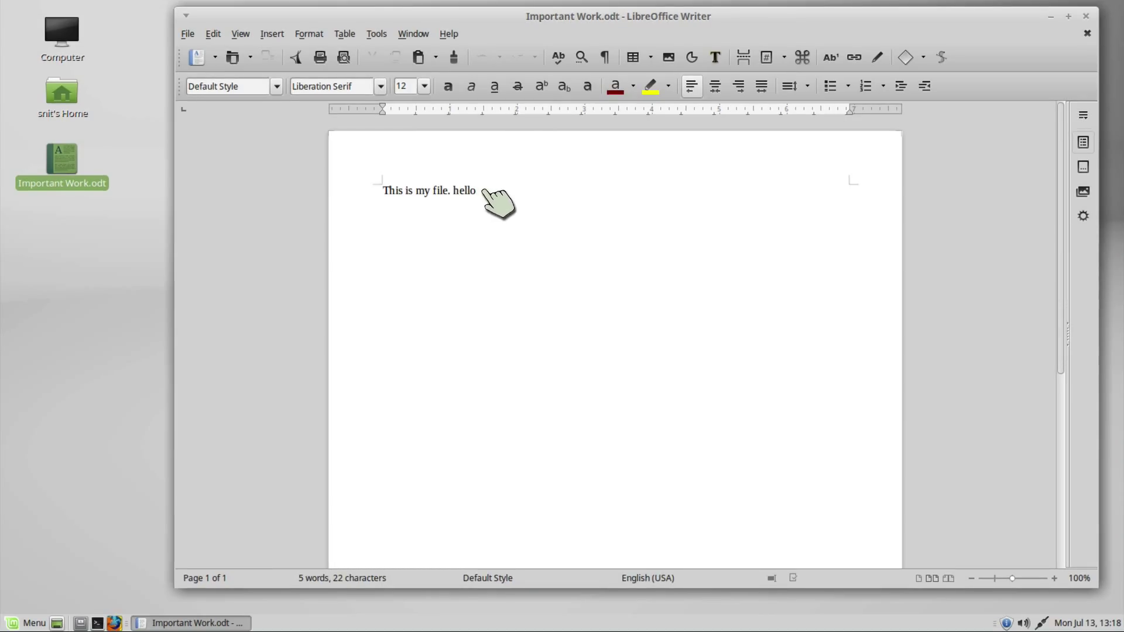
type("2")
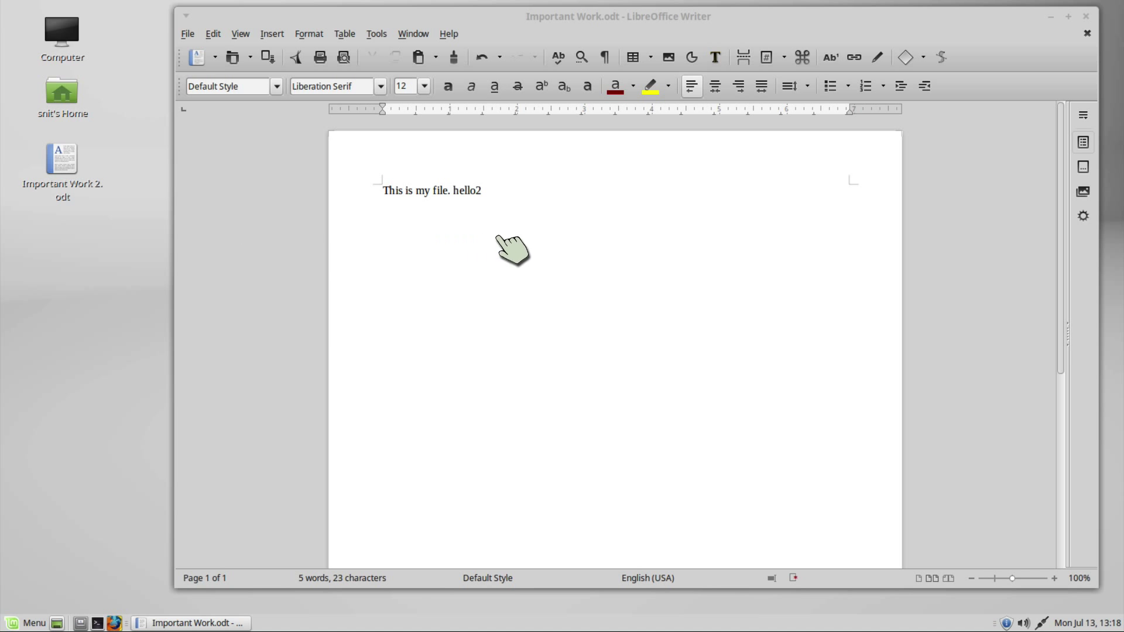
mouse_move(432, 244)
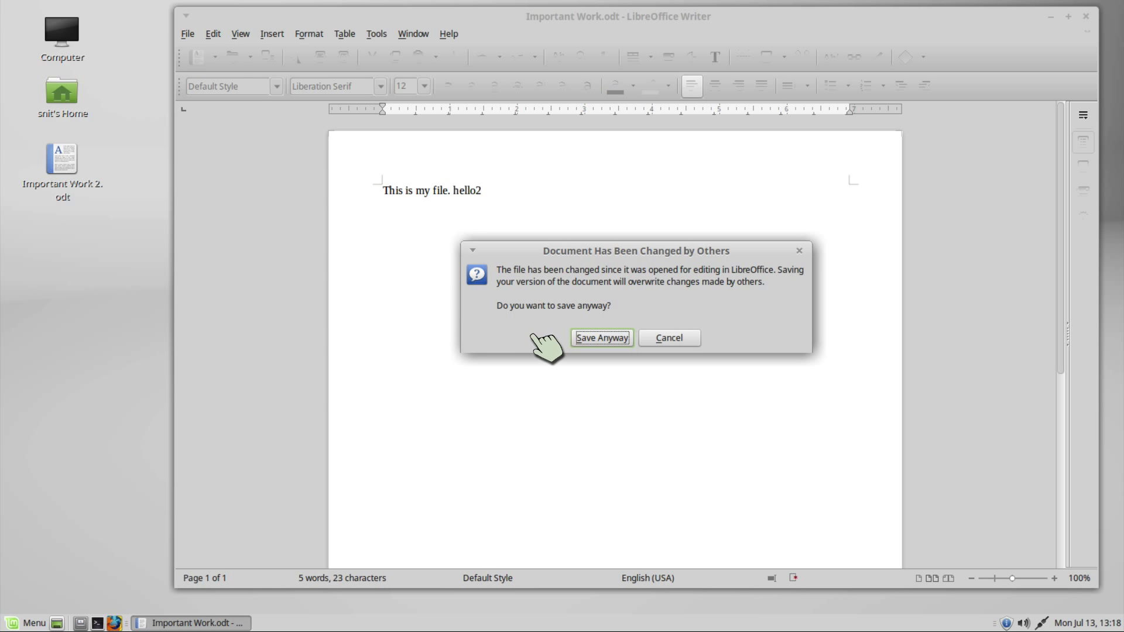
mouse_move(725, 276)
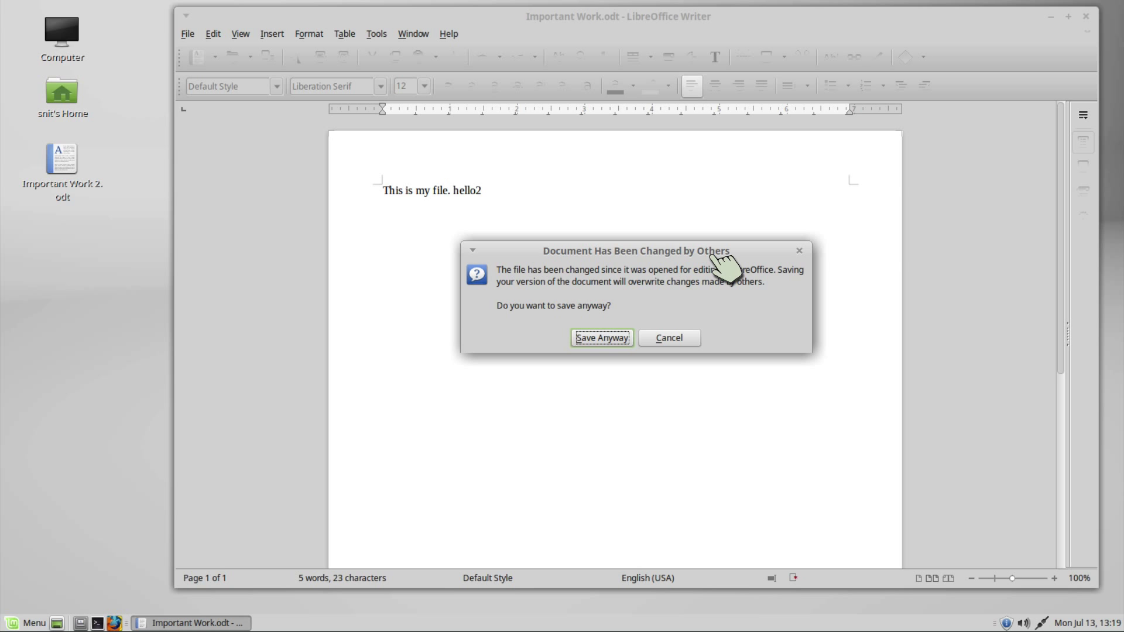
mouse_move(684, 290)
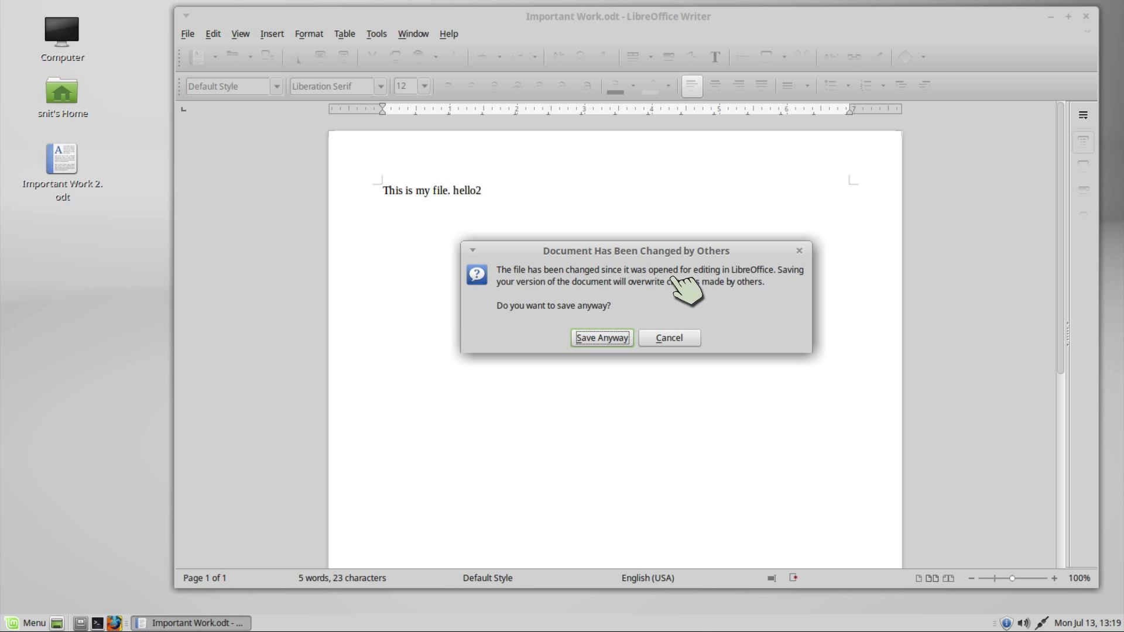
Step: Choose Save Anyway to overwrite the file flagged as changed by others
left_click(602, 337)
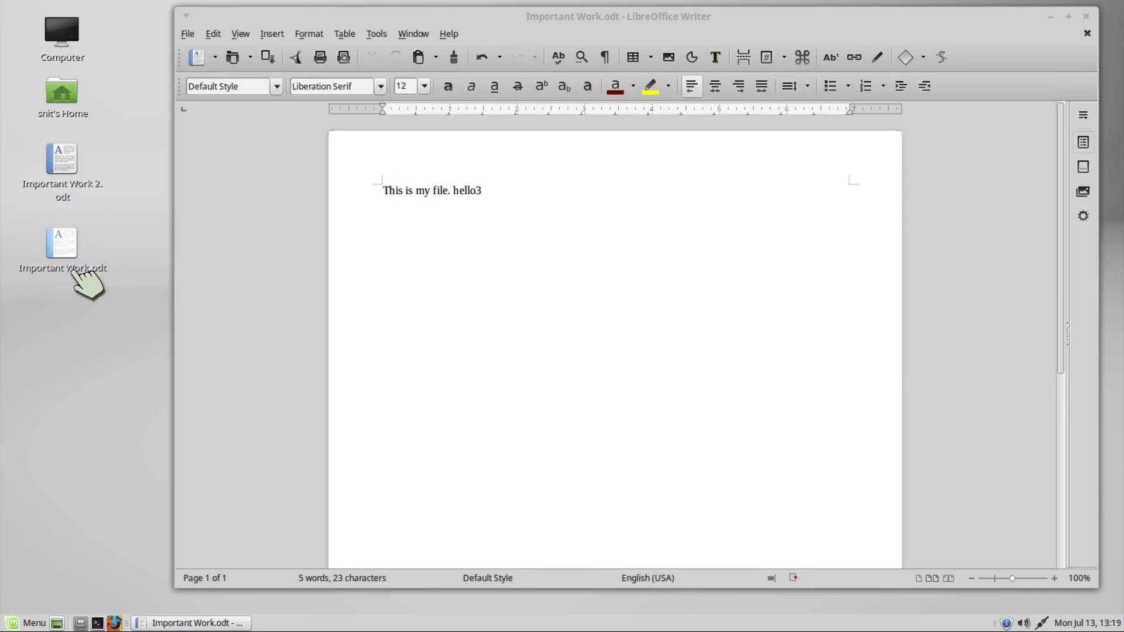
Step: Rename the recreated file to Important Work 3.odt and save the hello3 version anyway
left_click(61, 242)
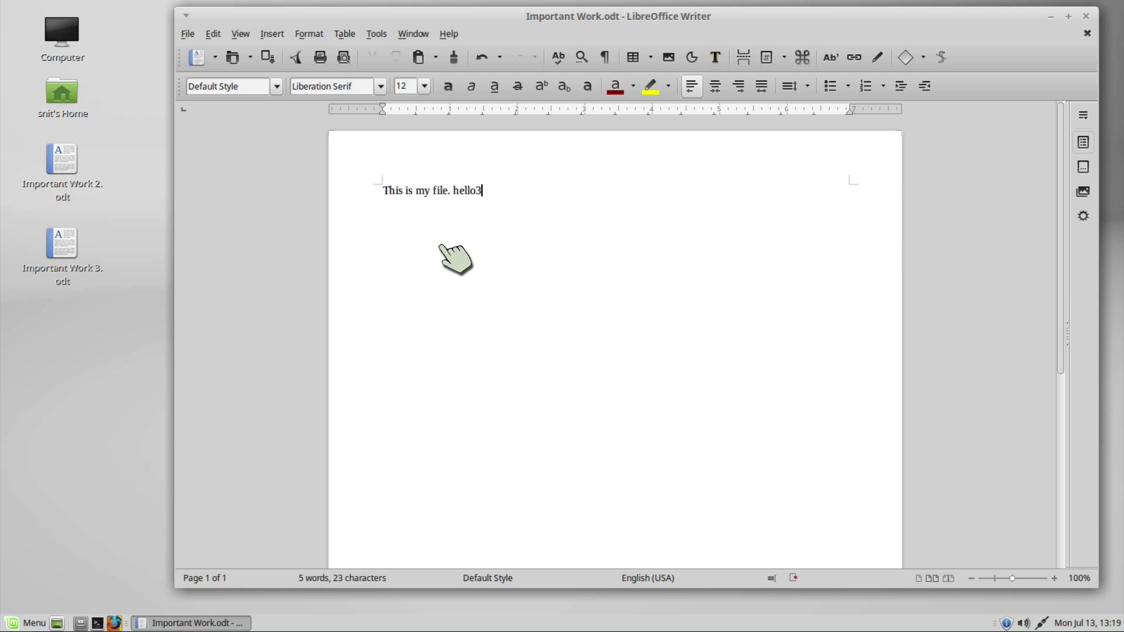
left_click(188, 34)
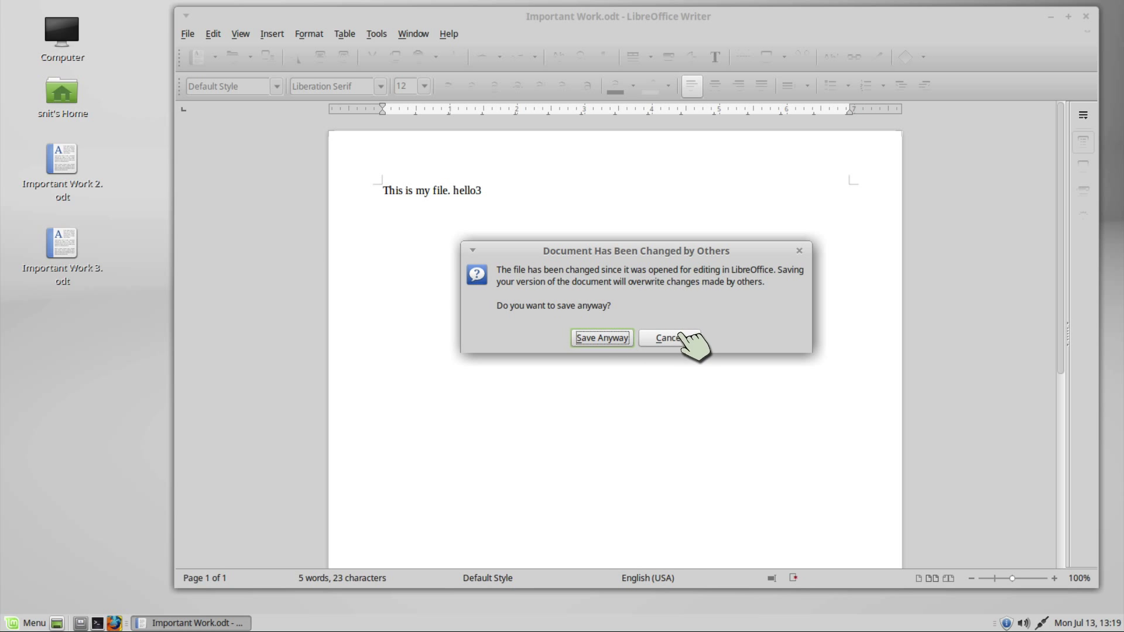
left_click(670, 337)
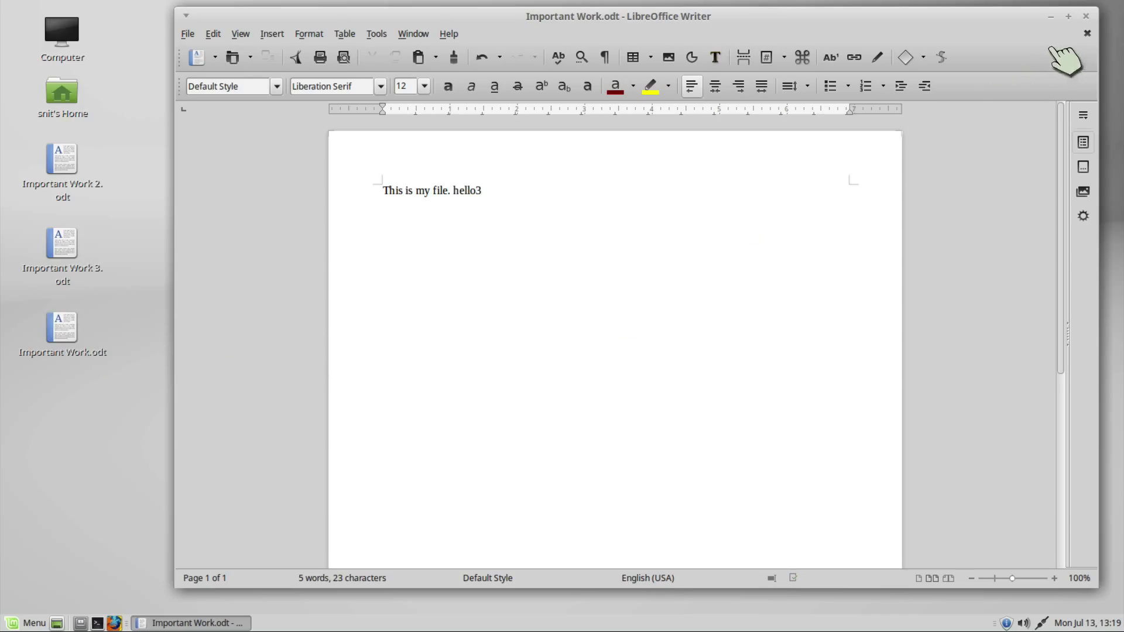
Step: Close Writer, reopen Important Work.odt and Important Work 3.odt to check for hello3, then close
left_click(1086, 16)
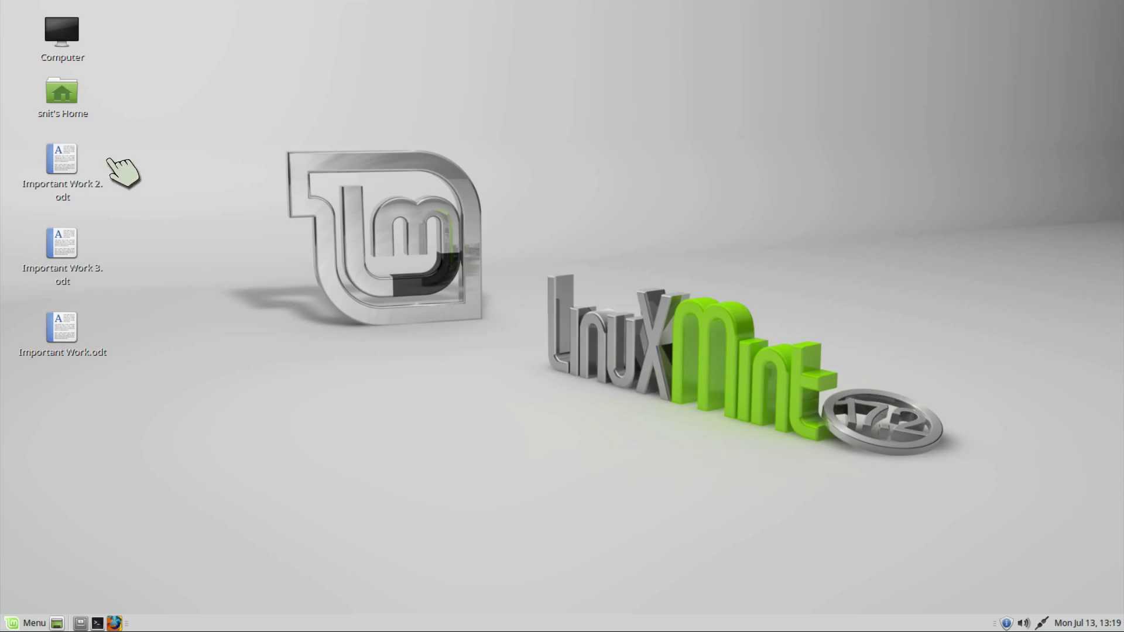
double_click(61, 329)
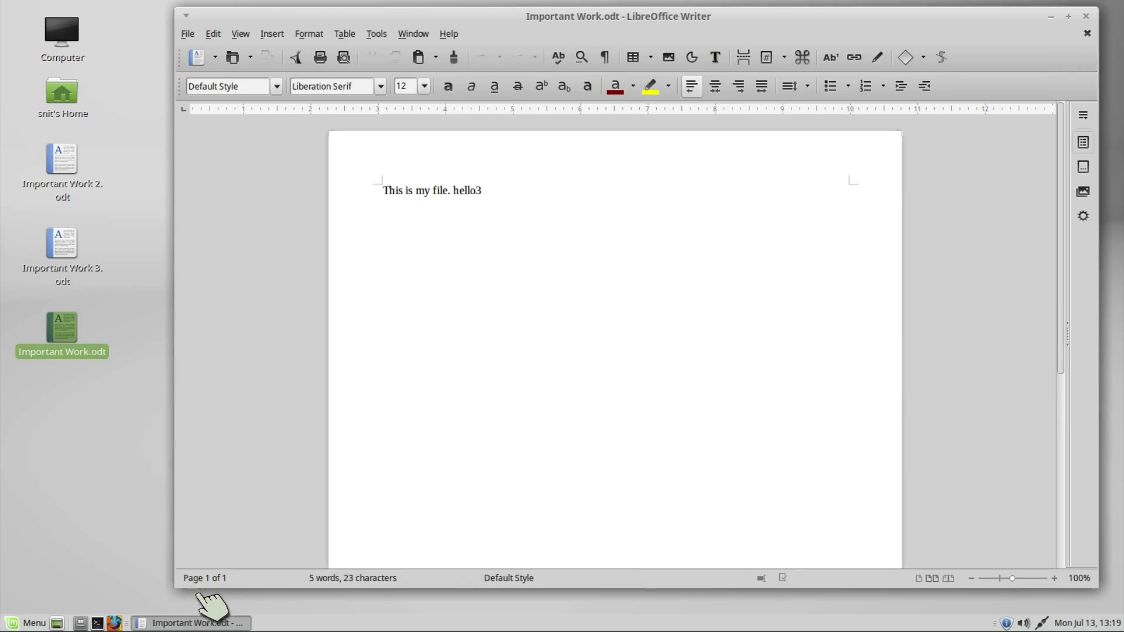
double_click(61, 242)
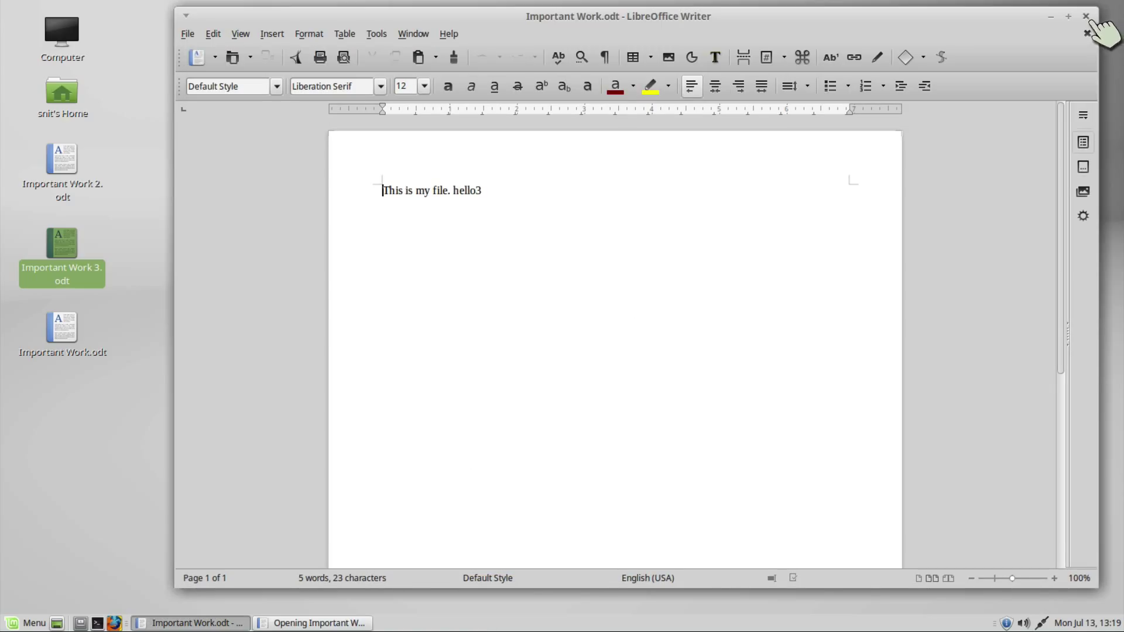
left_click(1084, 16)
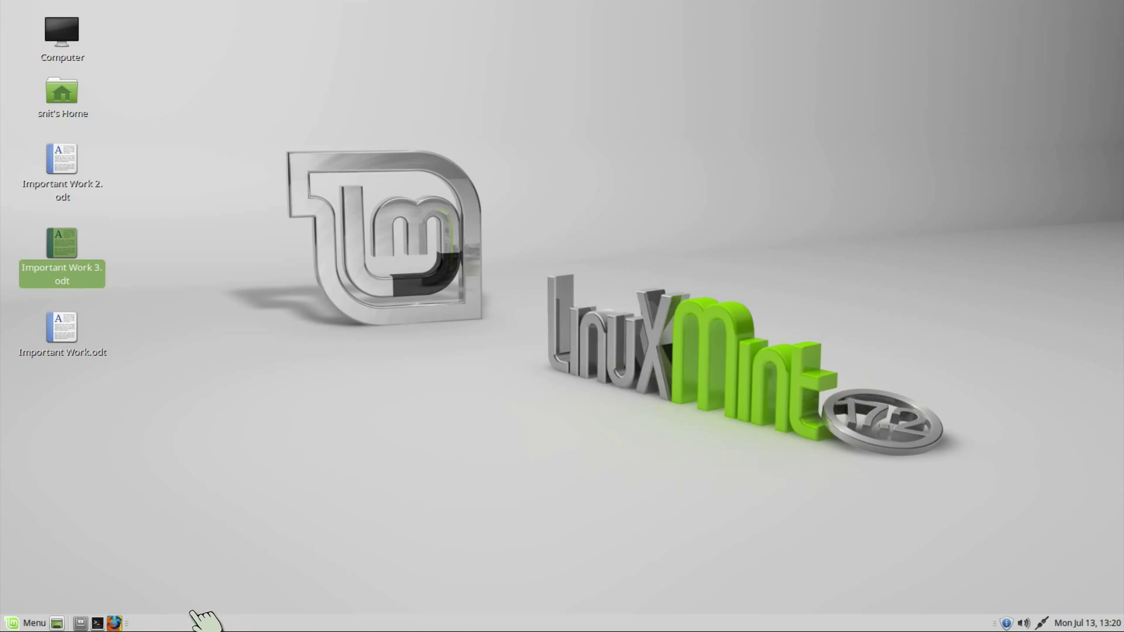
mouse_move(299, 613)
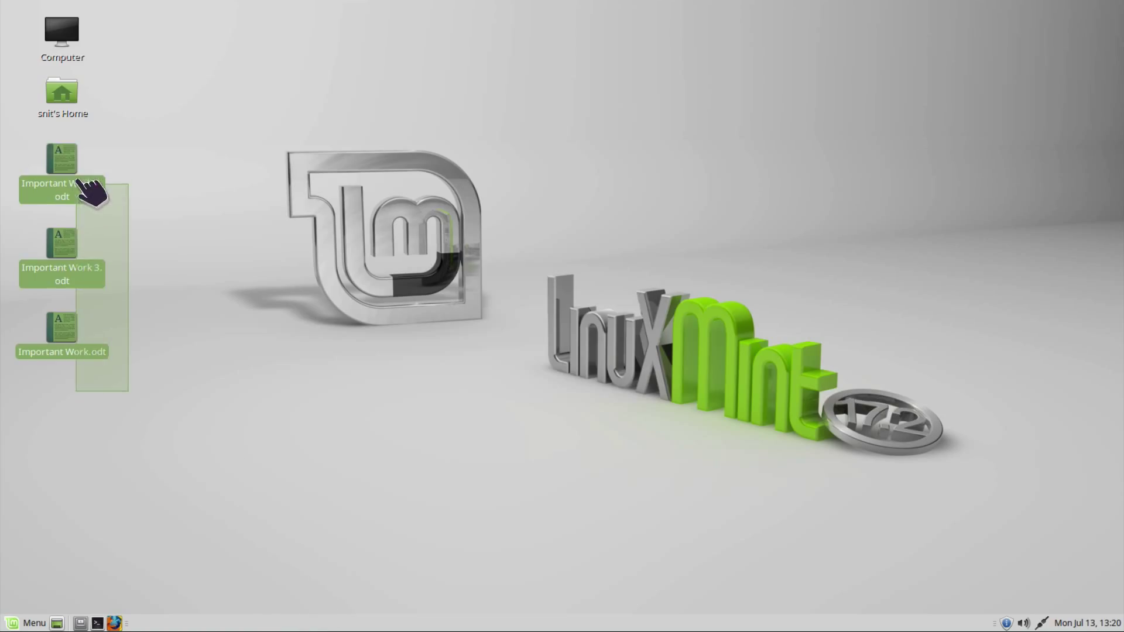
right_click(61, 170)
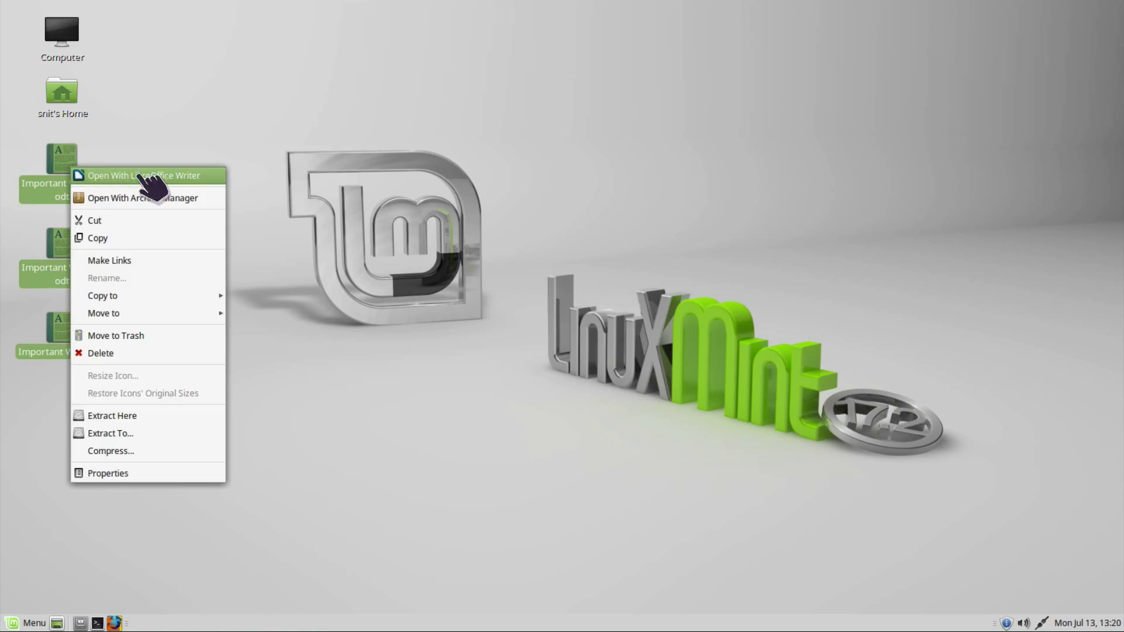
left_click(147, 175)
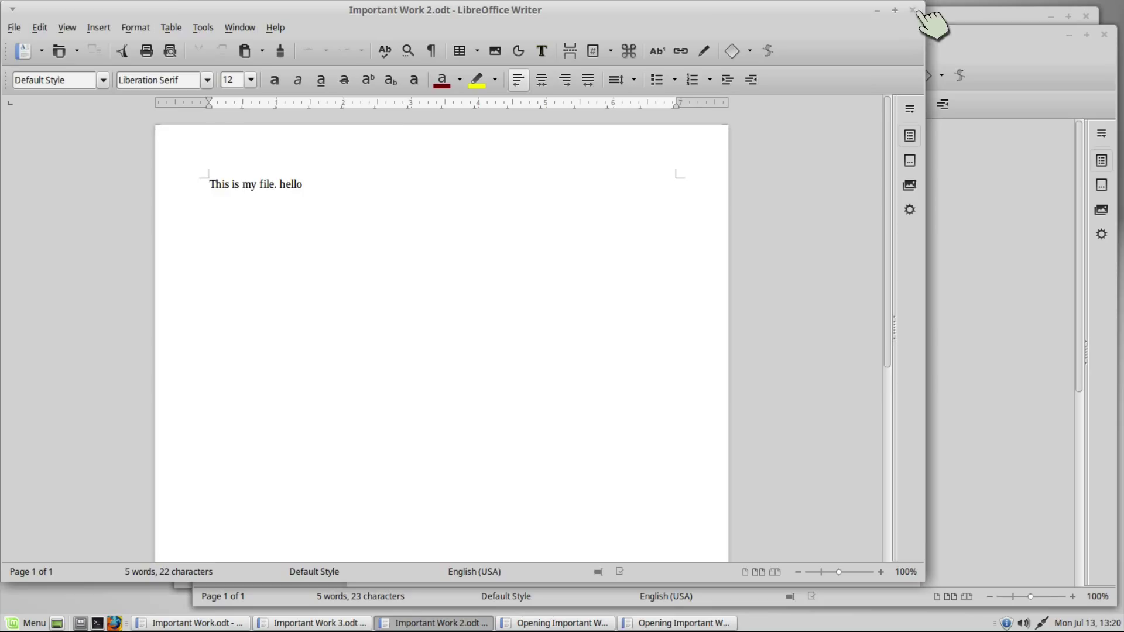
left_click(910, 8)
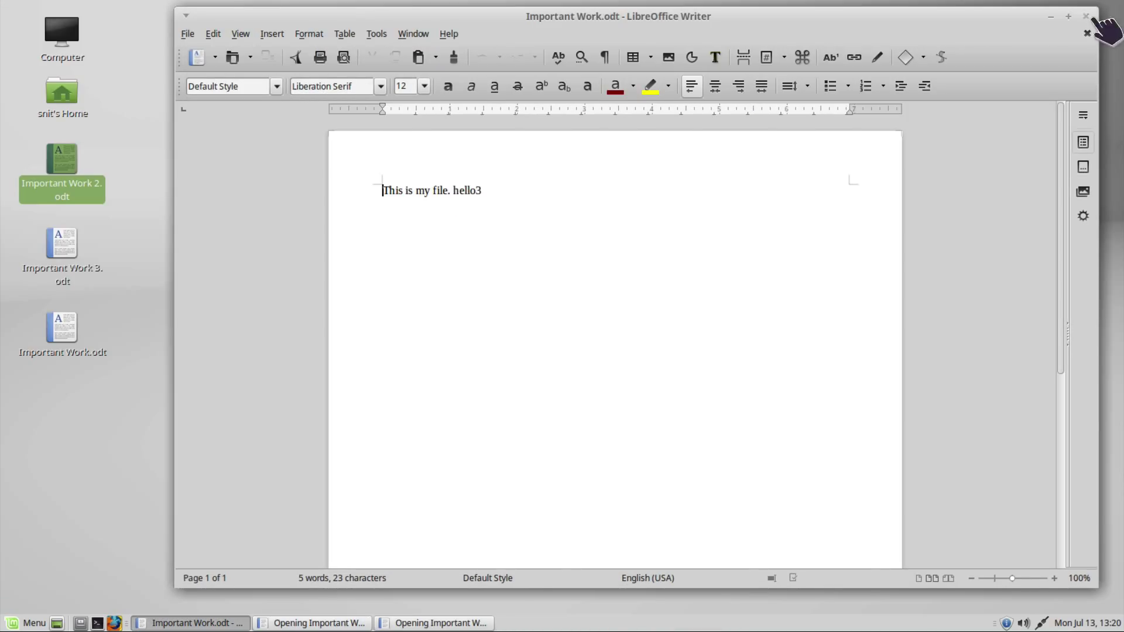
left_click(1084, 31)
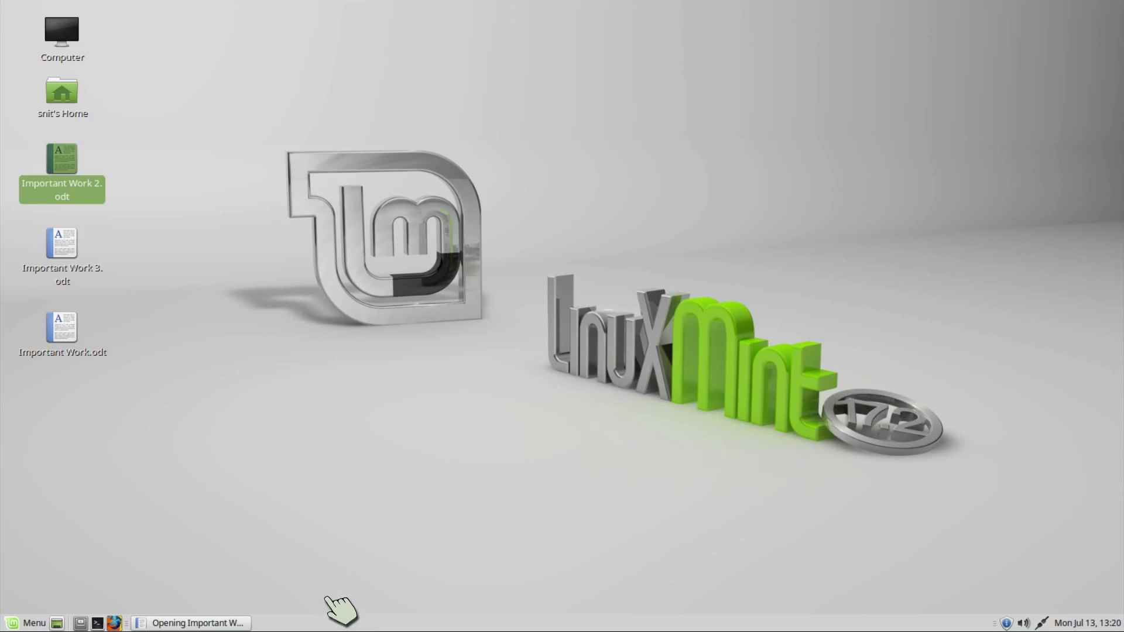
mouse_move(134, 293)
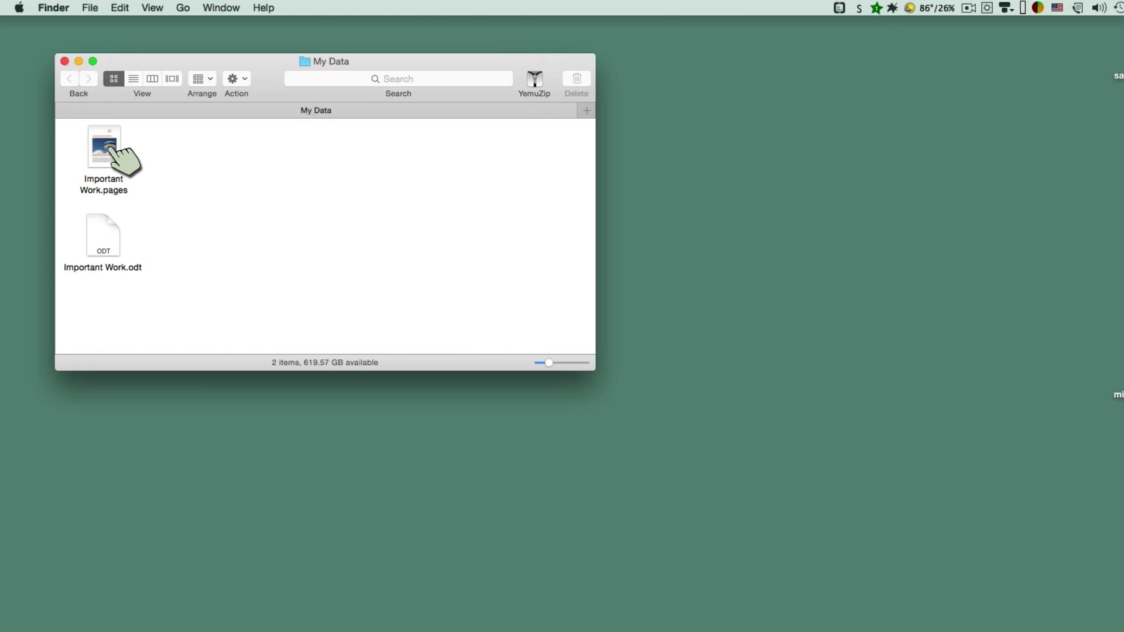
Step: Open Important Work.pages and add '2' to the end of its title
left_click(103, 146)
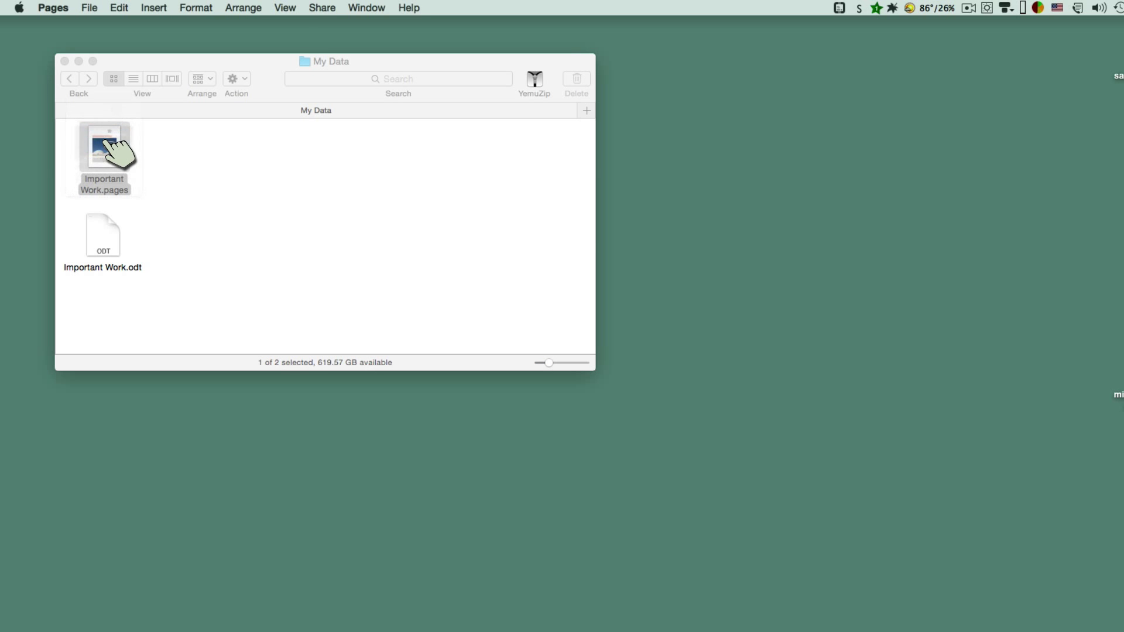
double_click(104, 146)
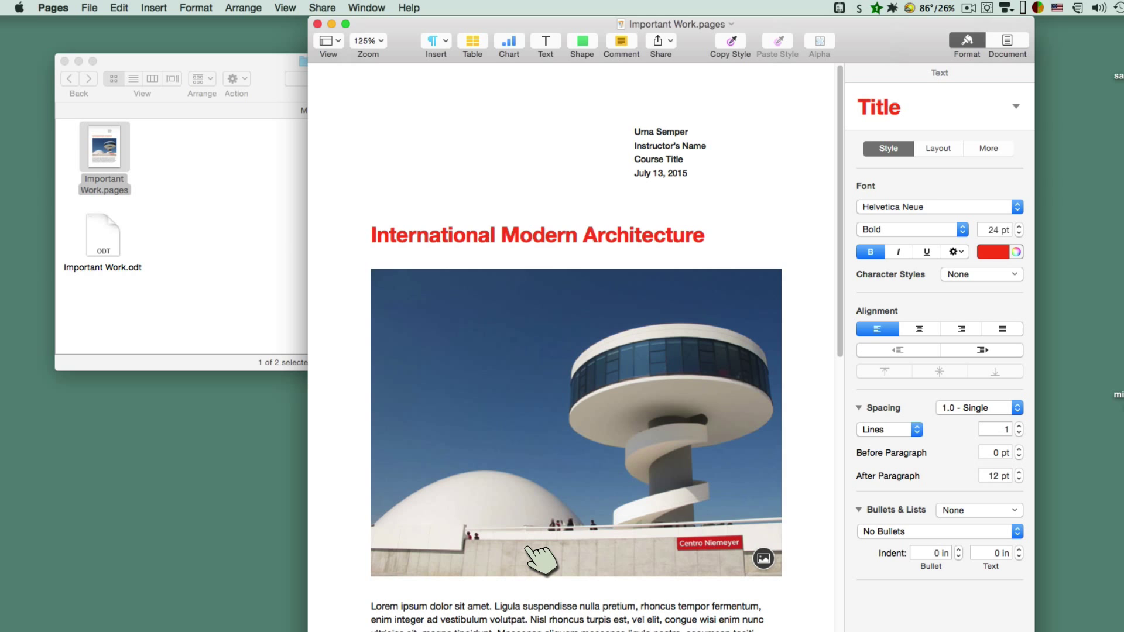
mouse_move(739, 237)
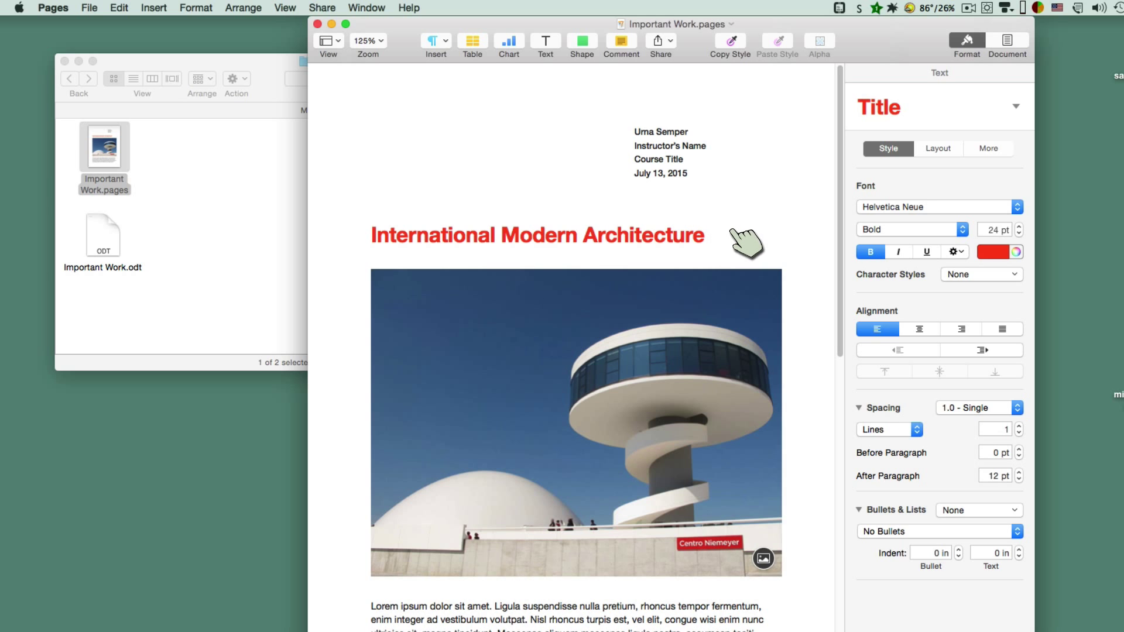
type("2")
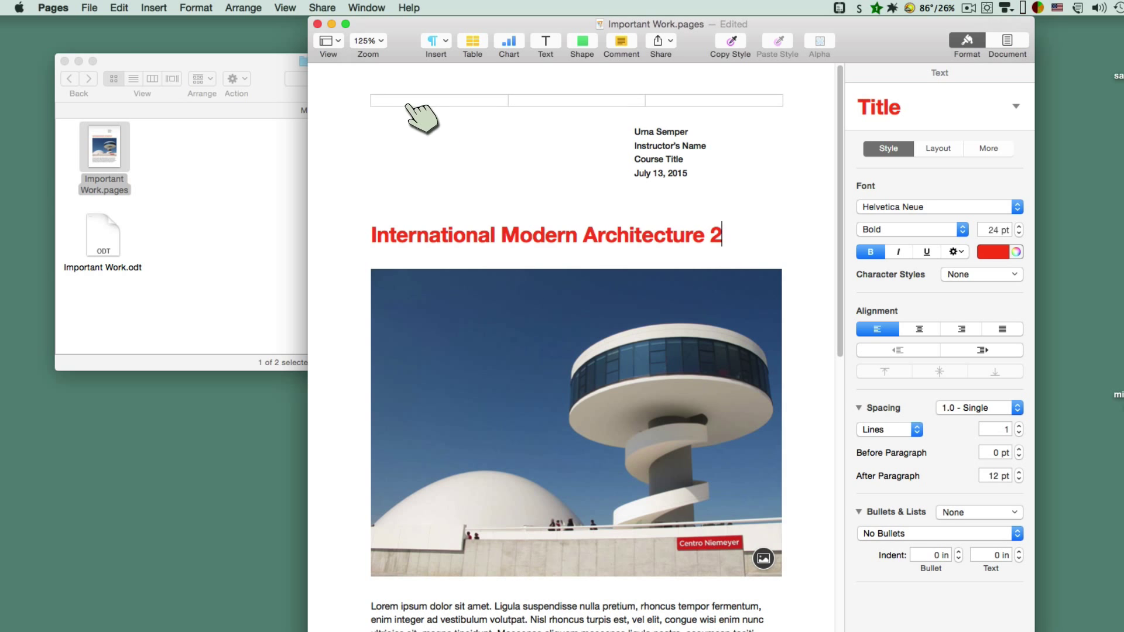
Step: Close the document with File > Close and reopen Important Work.pages
left_click(88, 8)
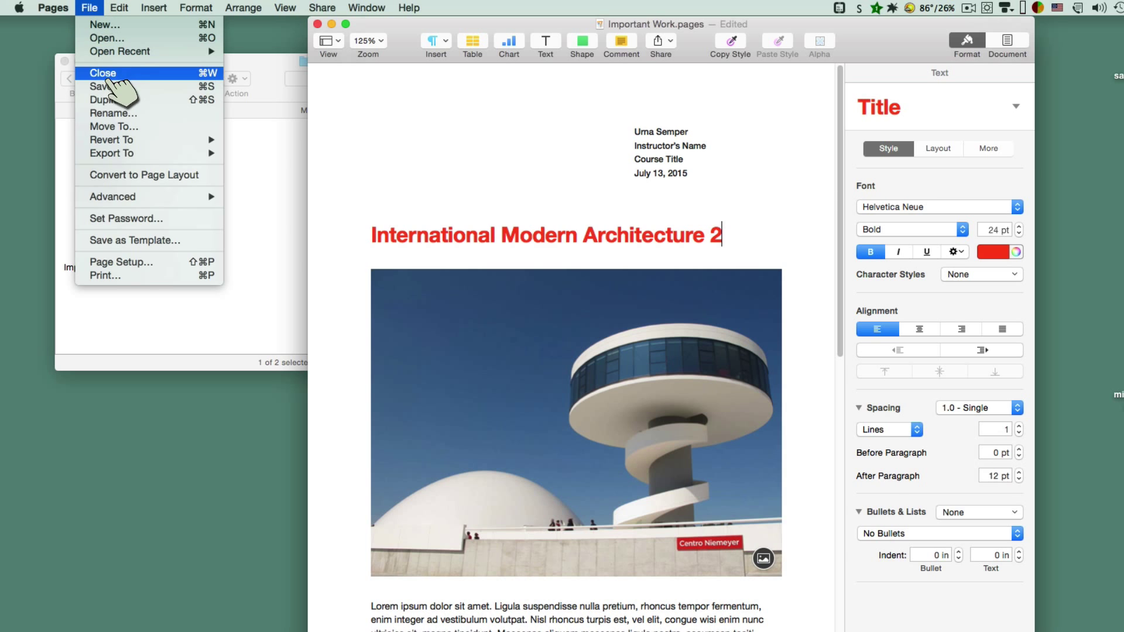
left_click(103, 73)
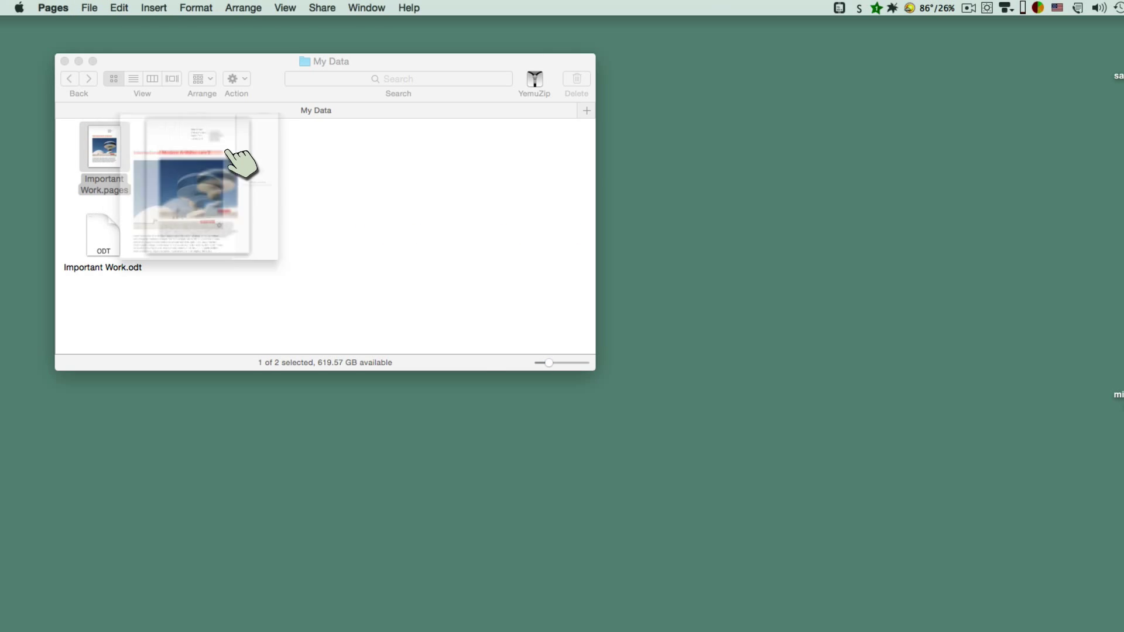
double_click(104, 147)
type(" 2")
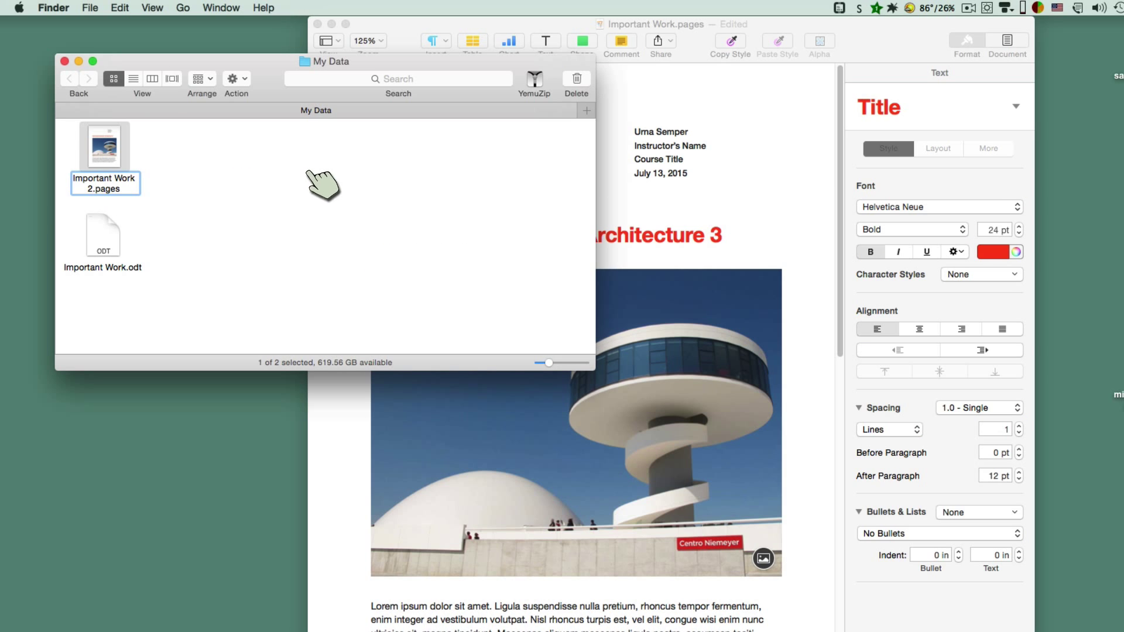
Step: Confirm the name Important Work 2, add '4' to the title and close the document
left_click(105, 146)
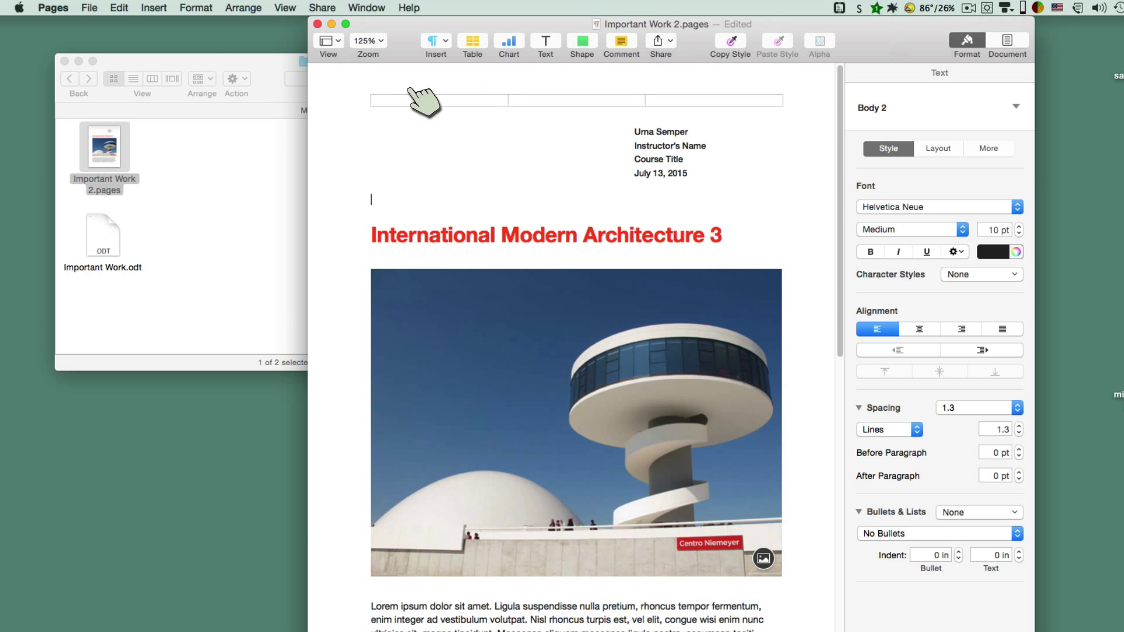
left_click(92, 8)
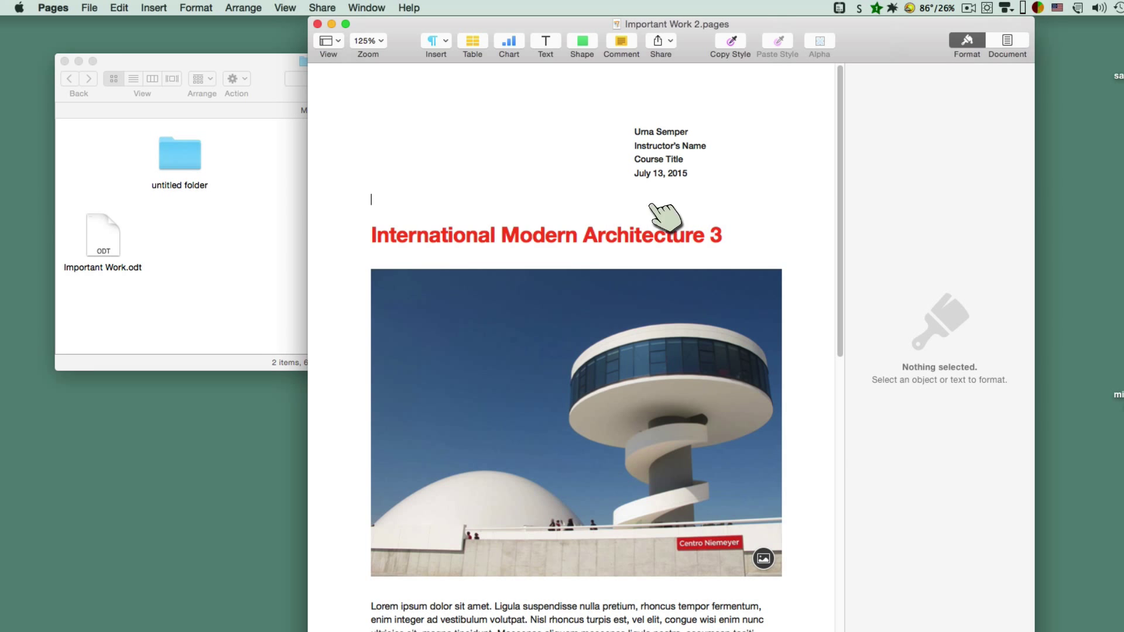
type("4")
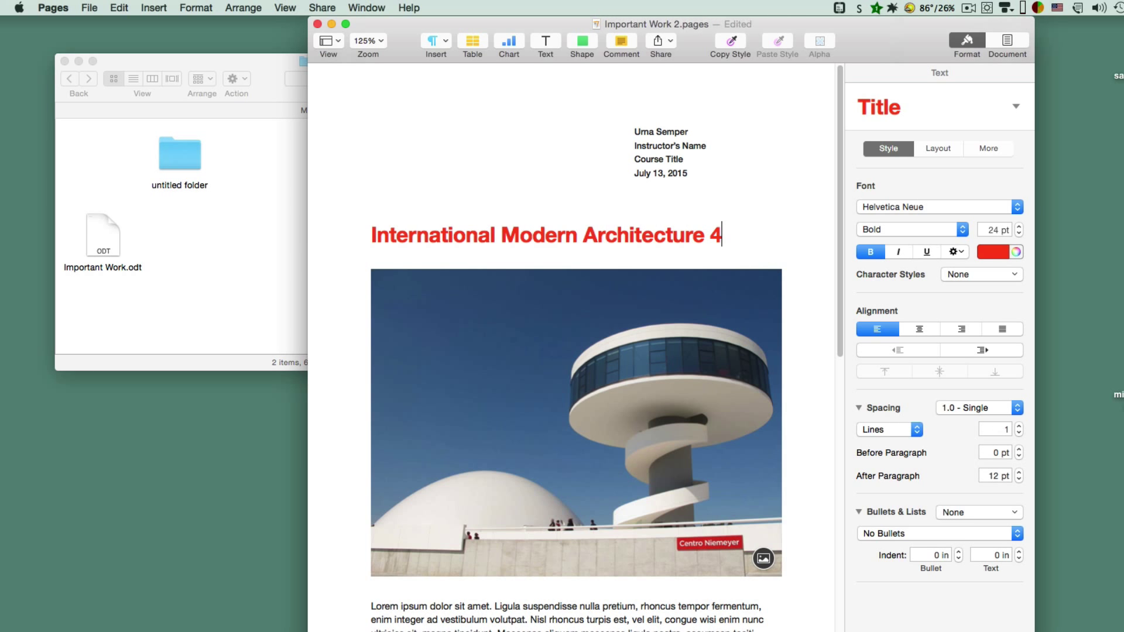
left_click(89, 8)
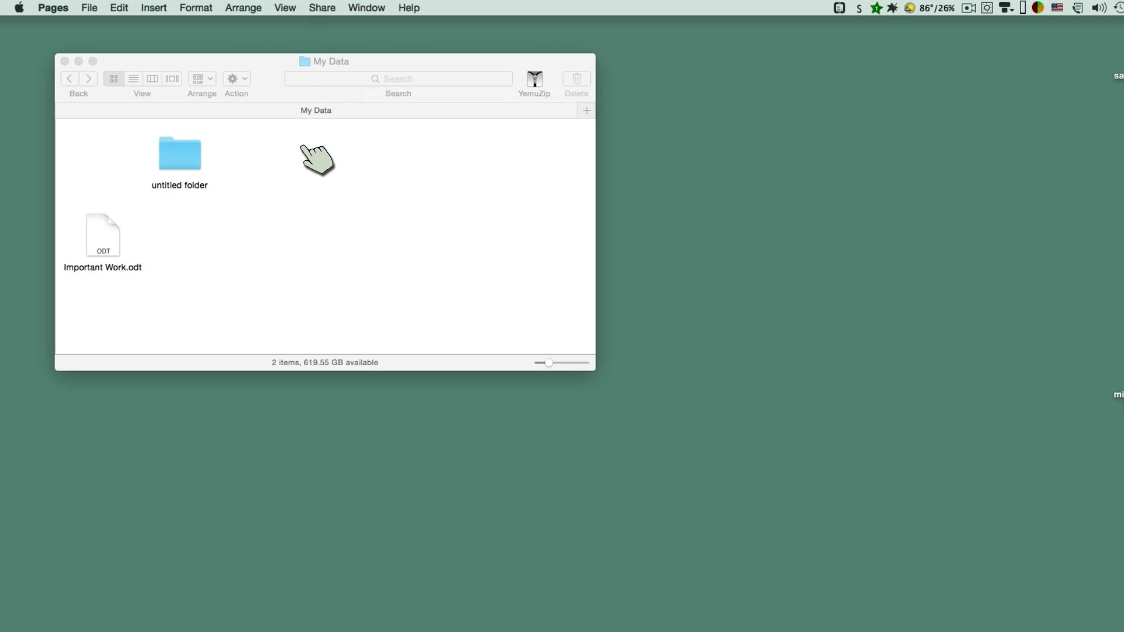
Step: Open Important Work 2.pages from the untitled folder, append '5' and close it
double_click(179, 154)
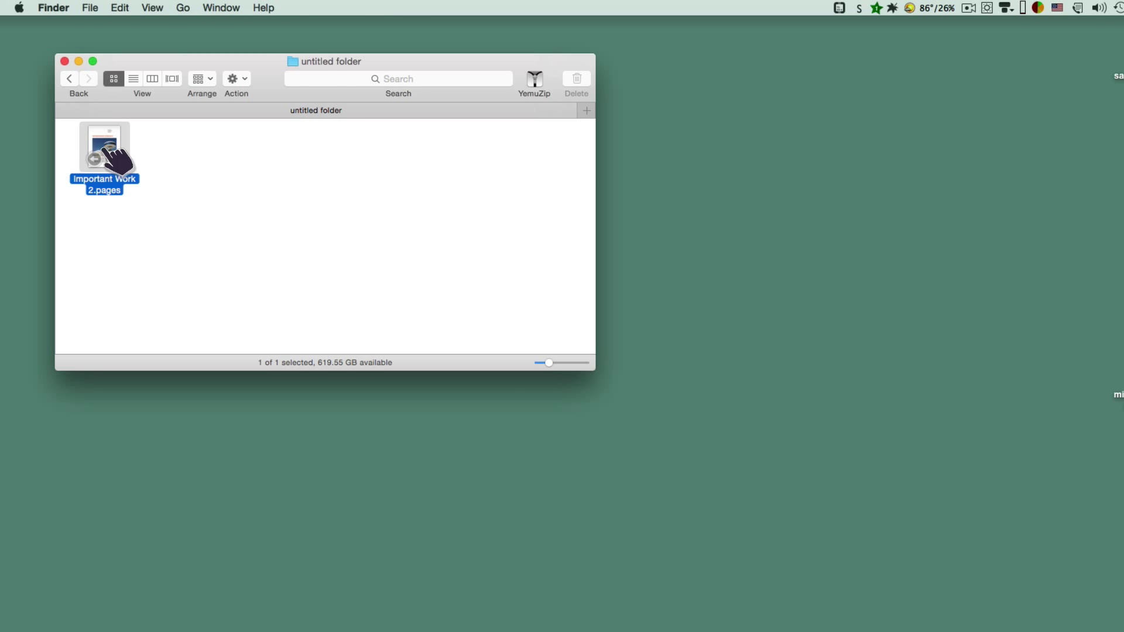
double_click(103, 146)
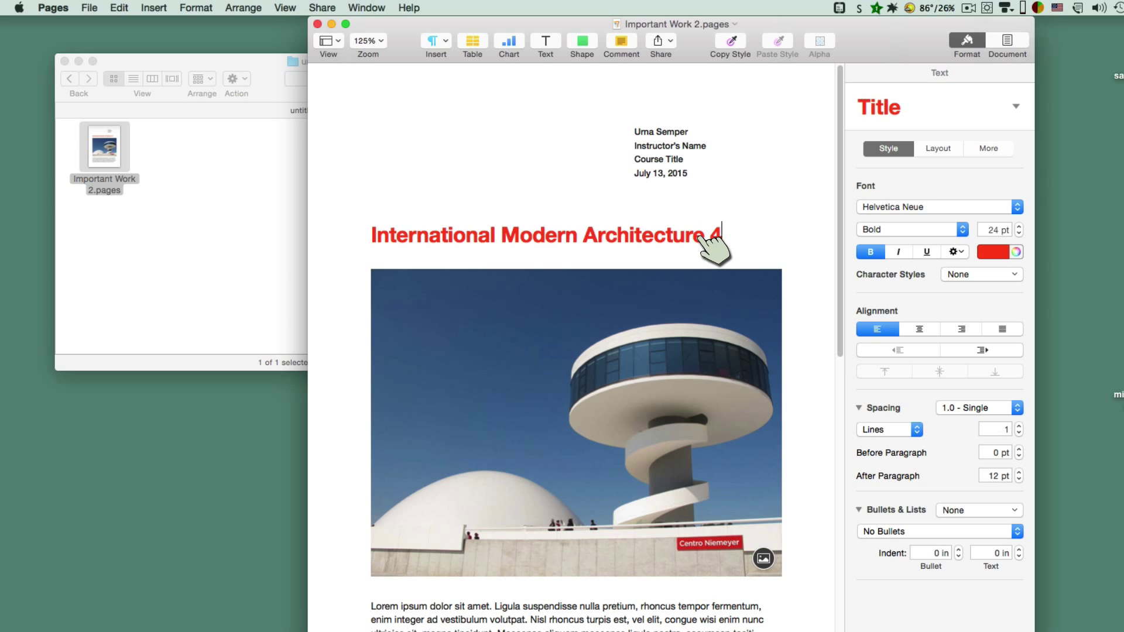
type("5")
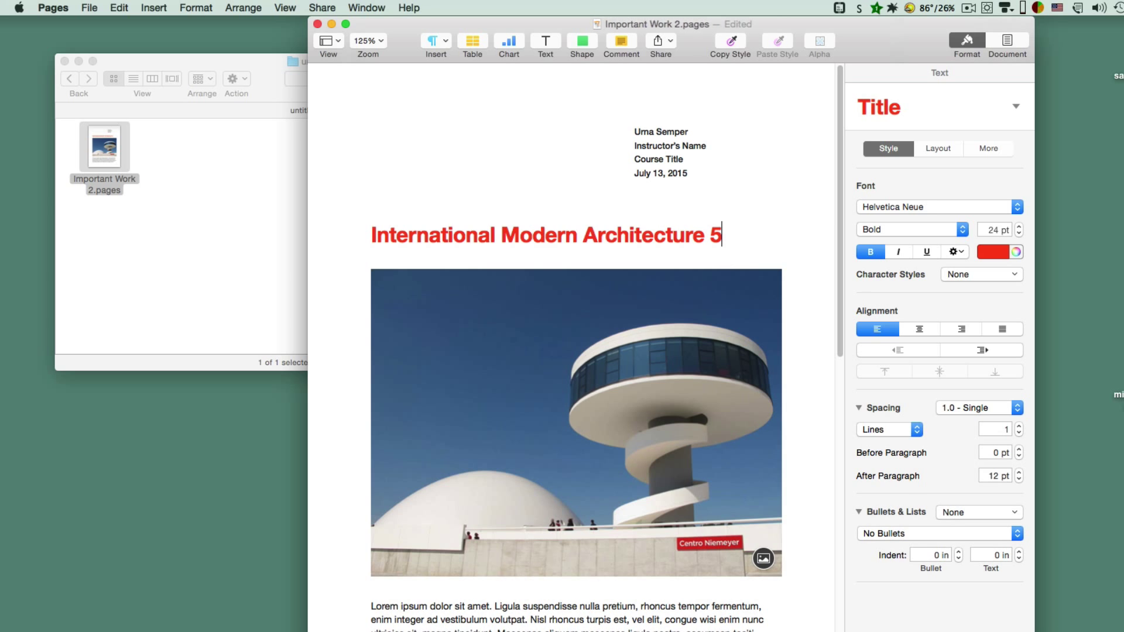
mouse_move(330, 41)
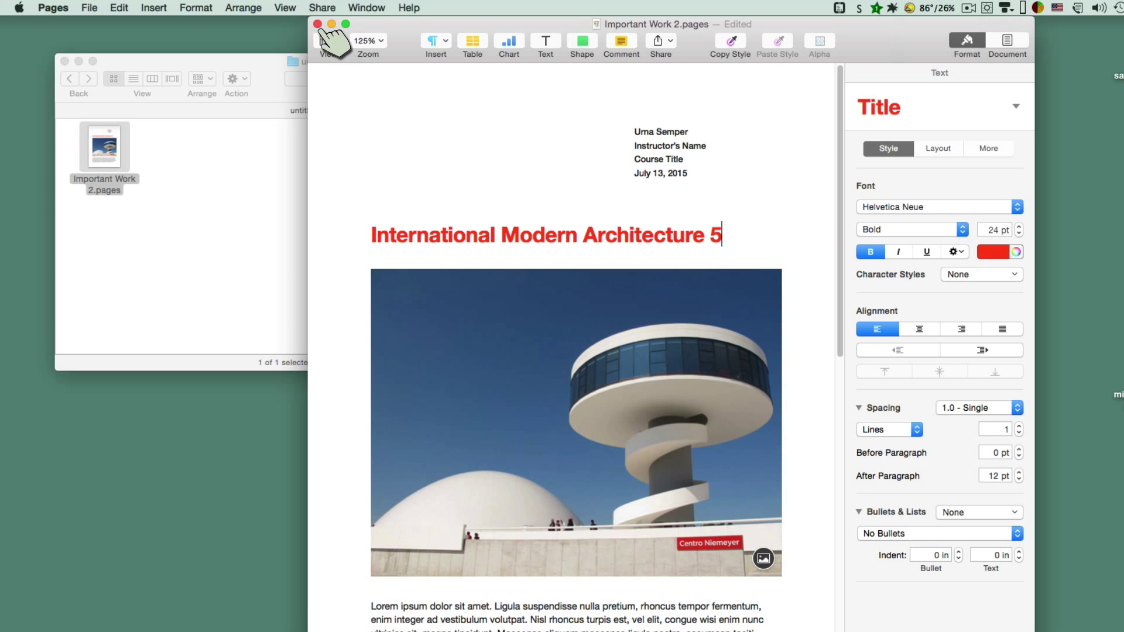
left_click(322, 40)
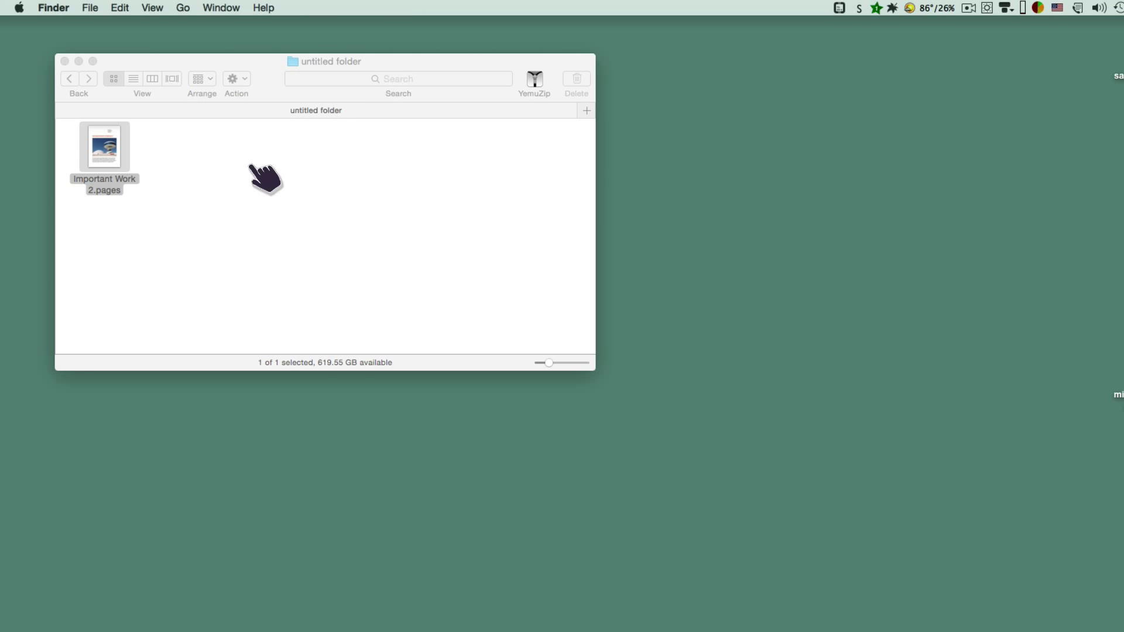
Step: Reopen Important Work 2.pages and replace the title's final number with '6'
double_click(106, 149)
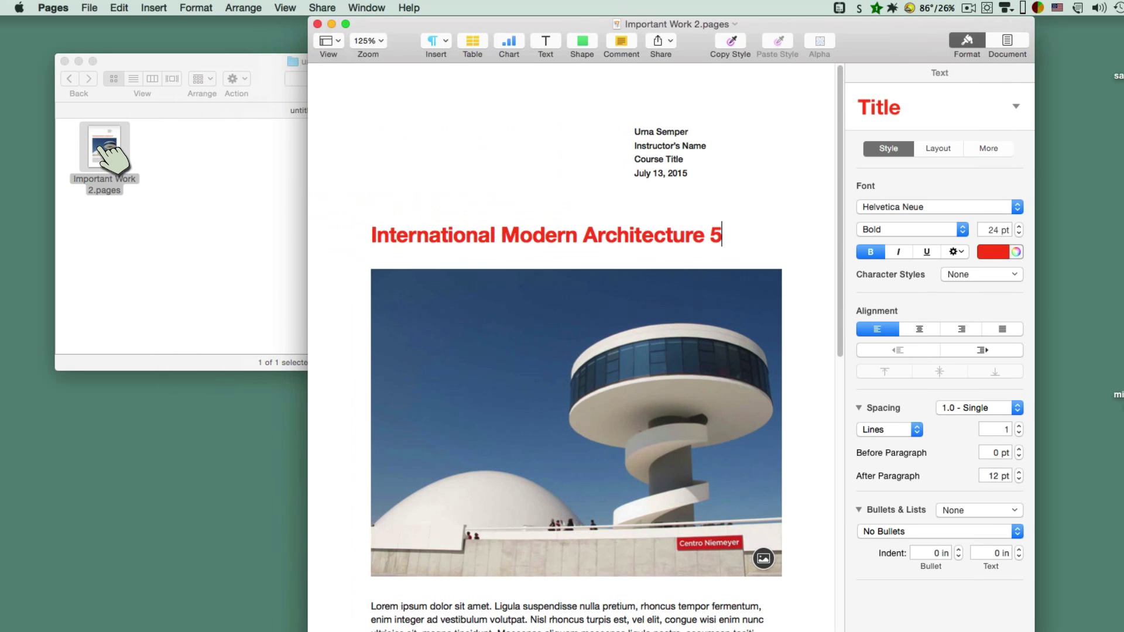
key("backspace")
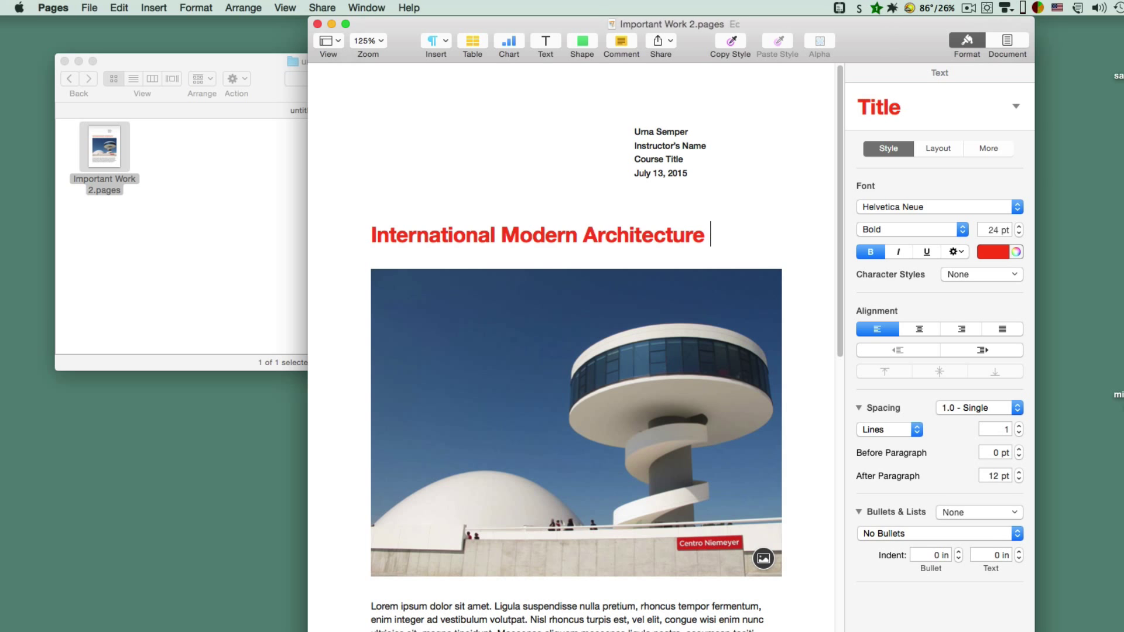
type("6")
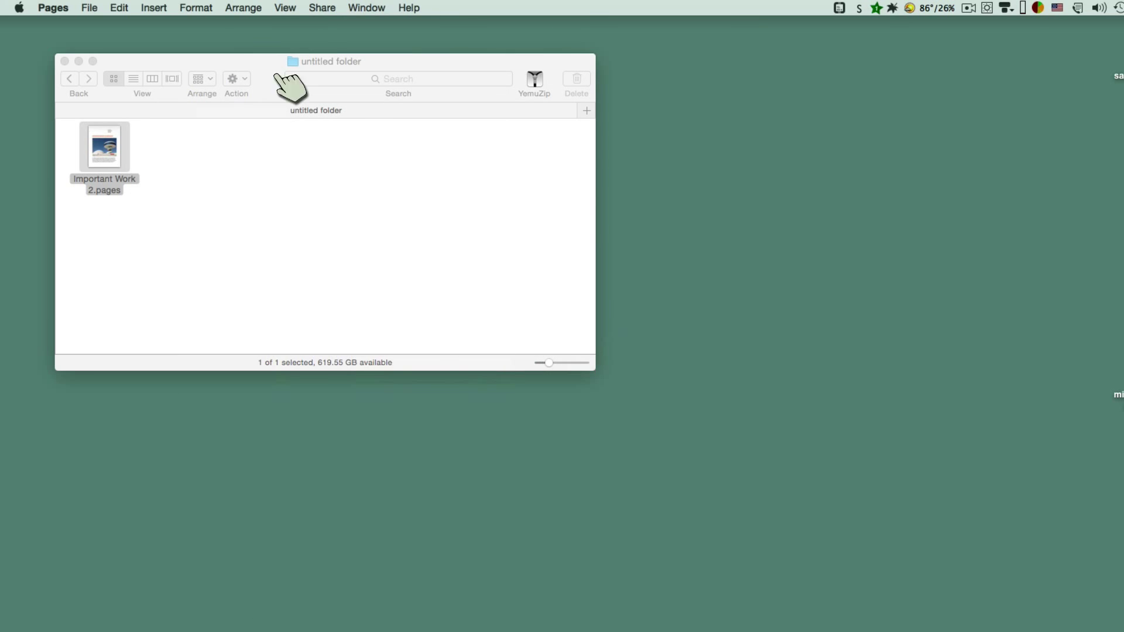
double_click(104, 148)
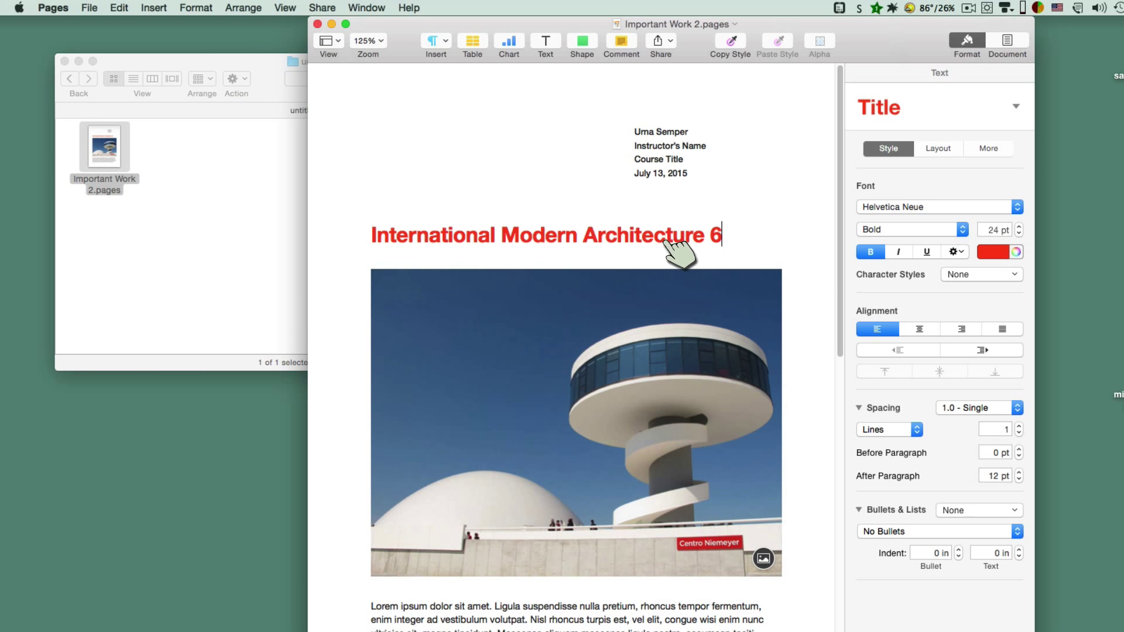
mouse_move(572, 250)
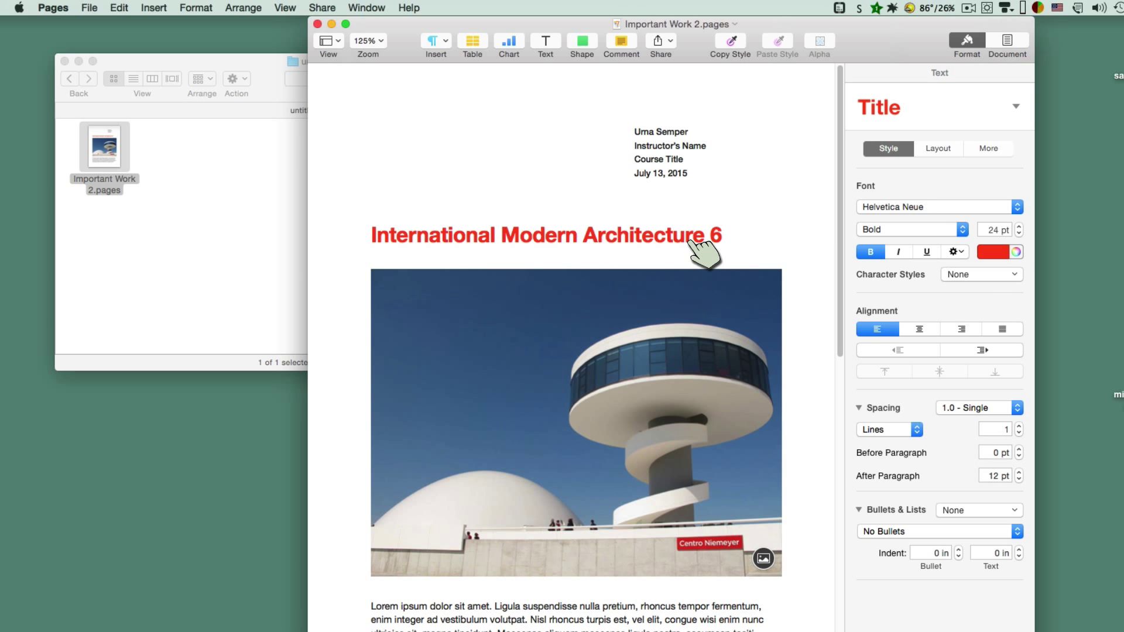
left_click(89, 7)
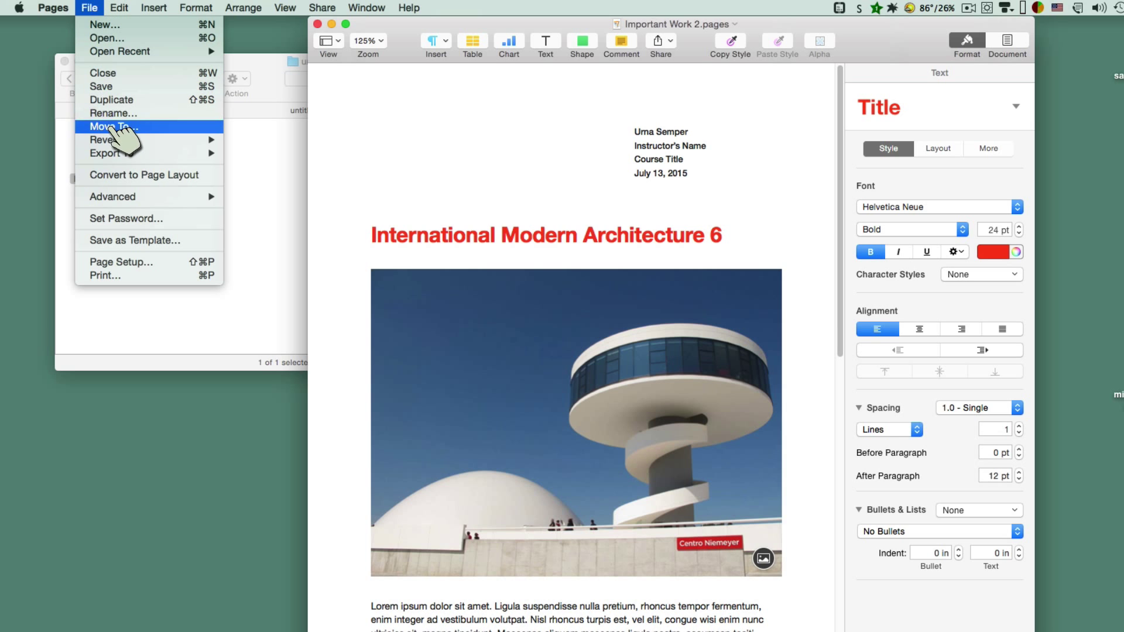
mouse_move(111, 140)
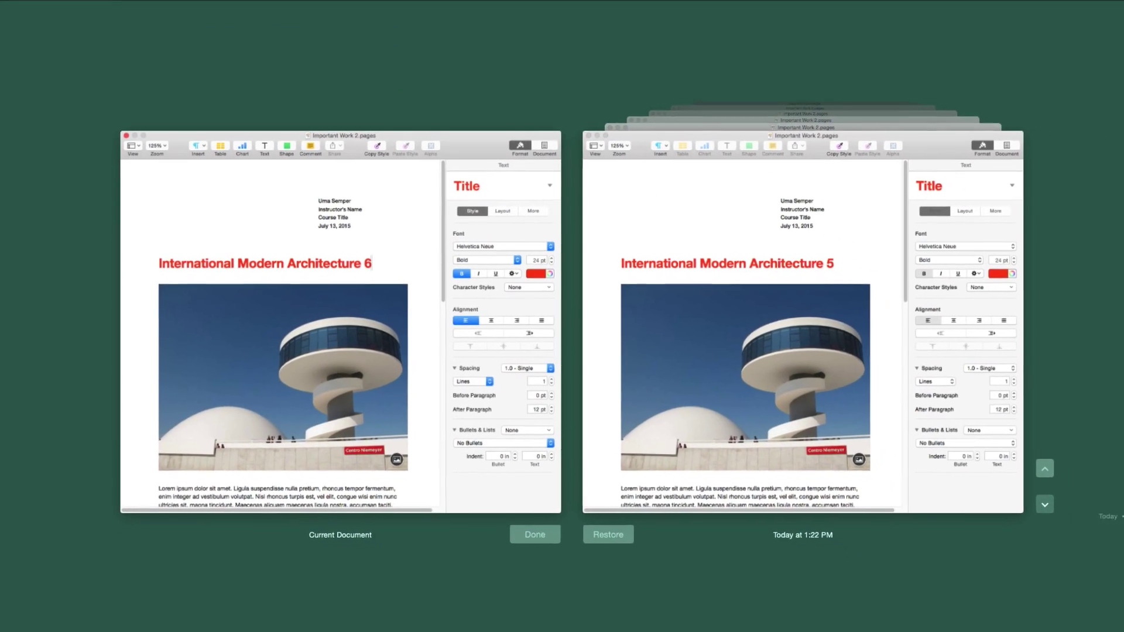
Step: Step back through saved versions to the one with the title ending in 4
left_click(1026, 459)
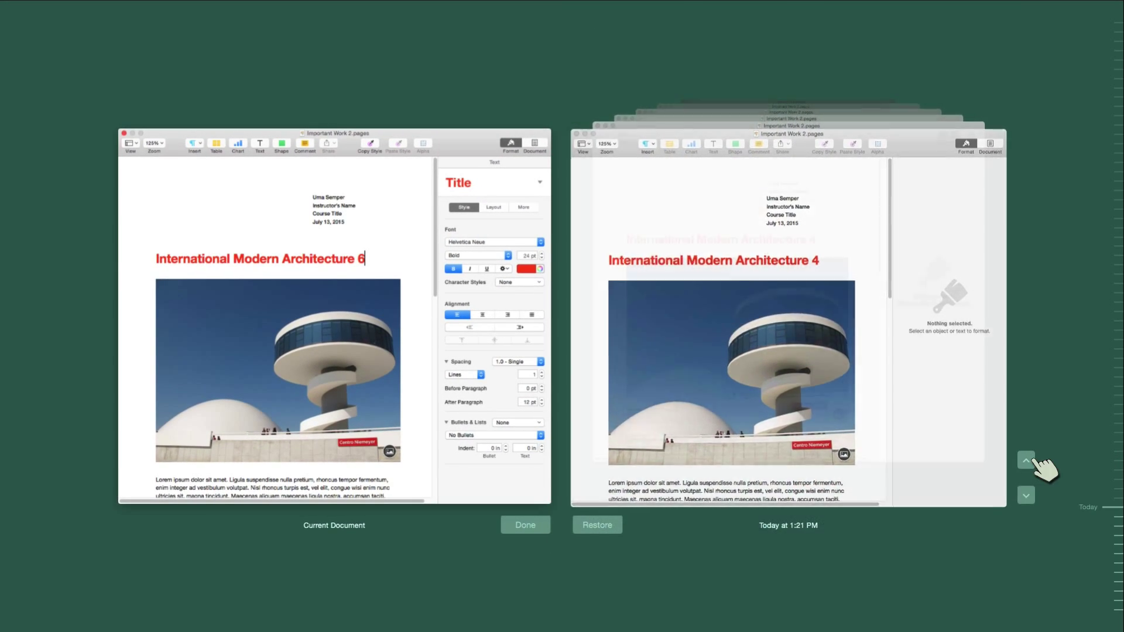
left_click(1026, 459)
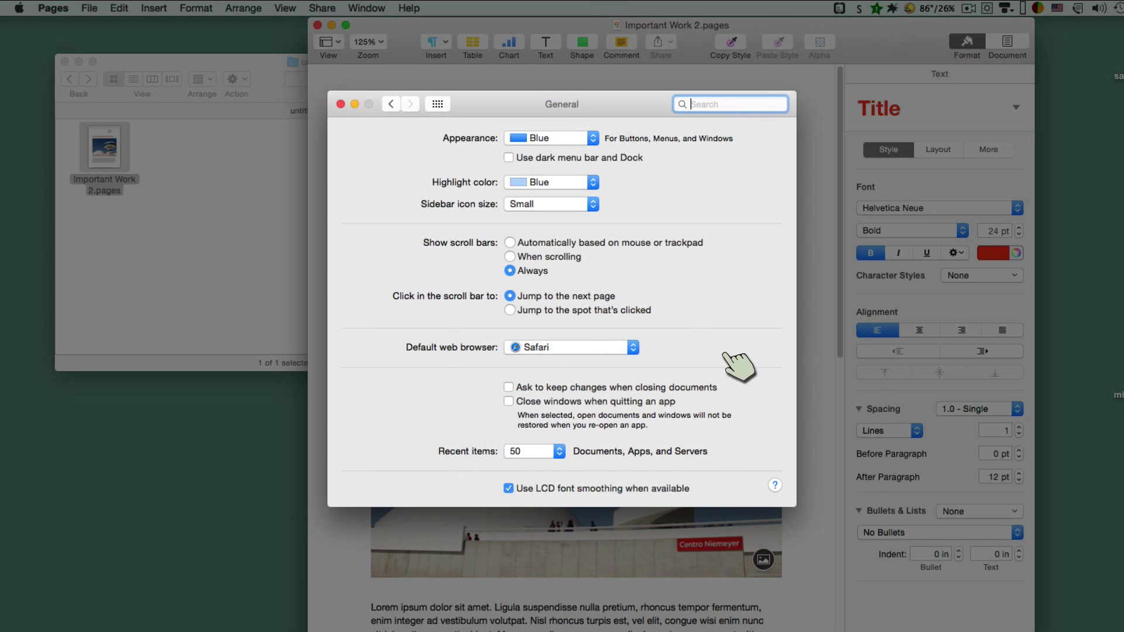
mouse_move(736, 394)
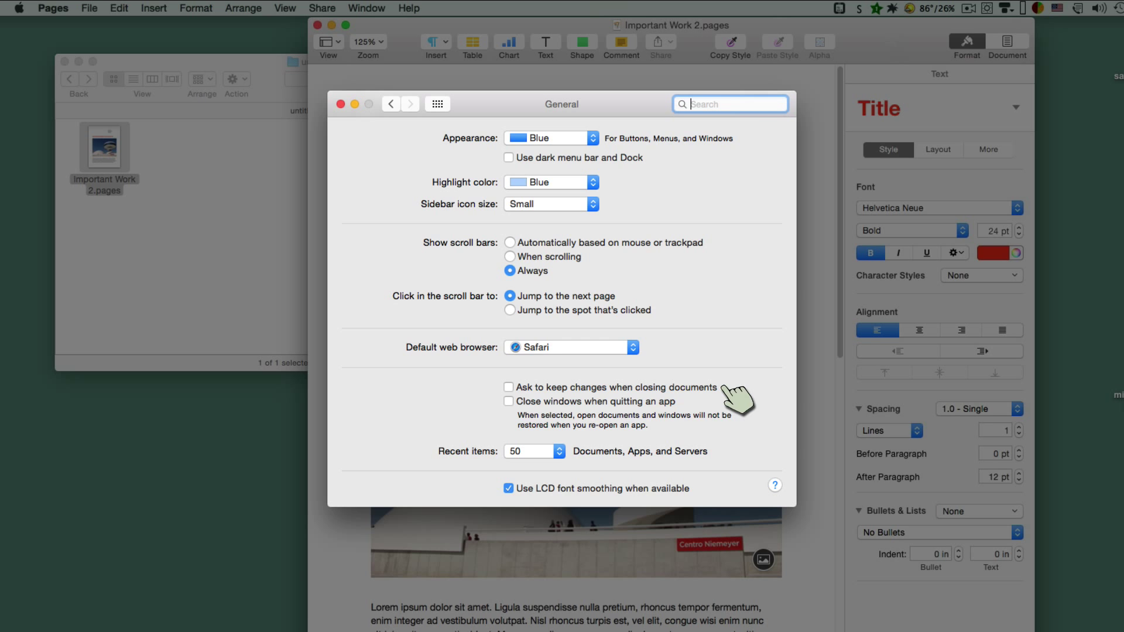
mouse_move(717, 405)
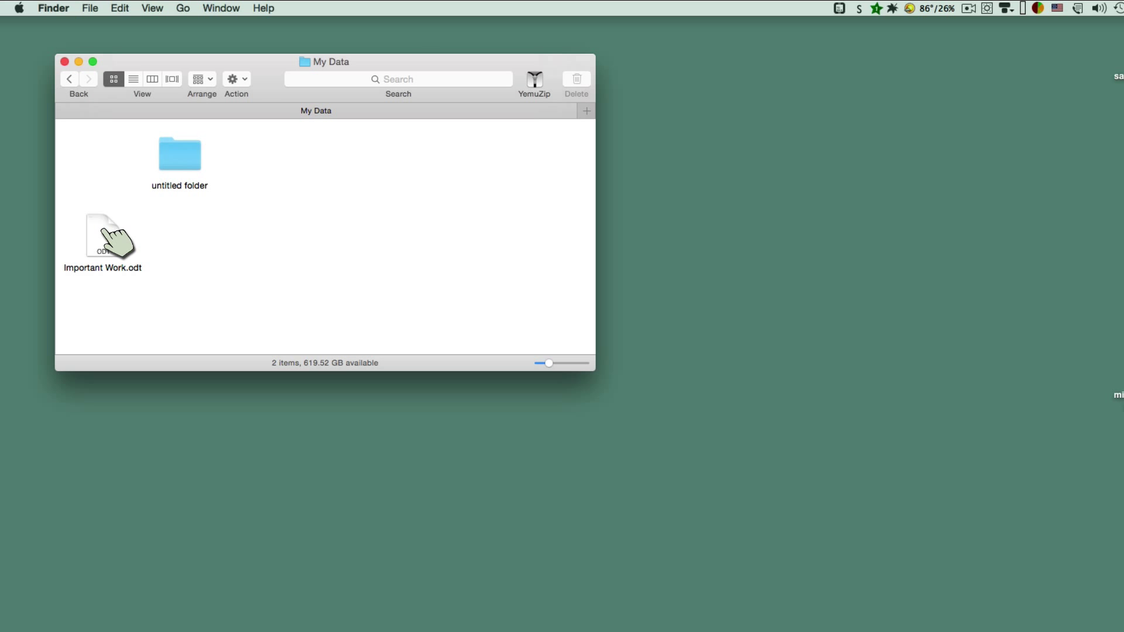
mouse_move(193, 161)
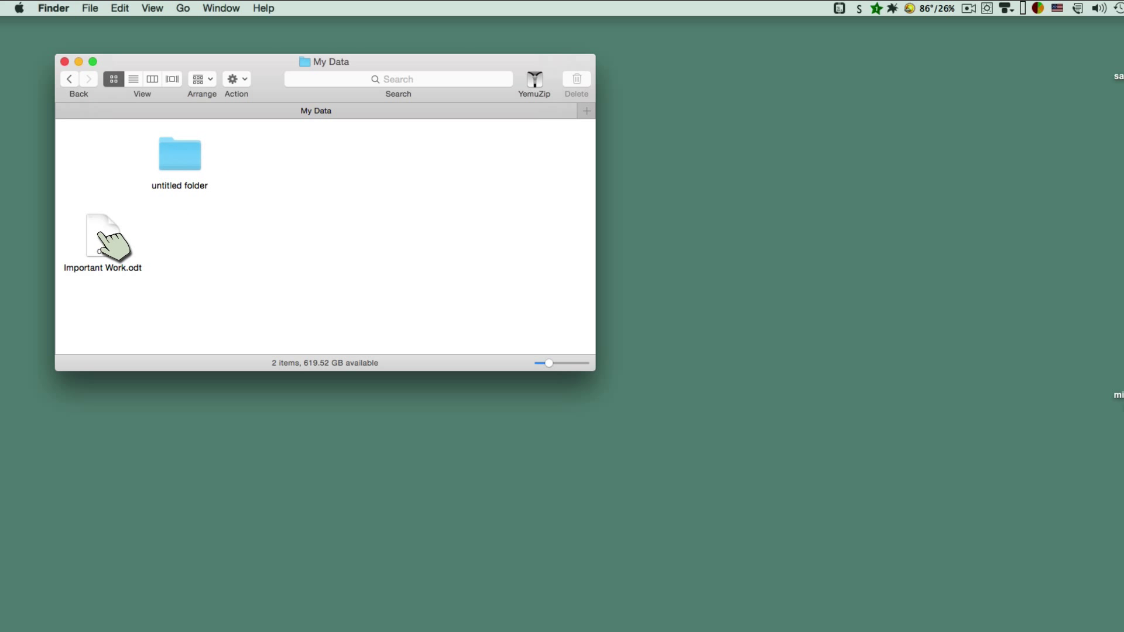
Step: Open Important Work.odt from My Data in LibreOffice while renaming it Important Work 2.odt
double_click(102, 237)
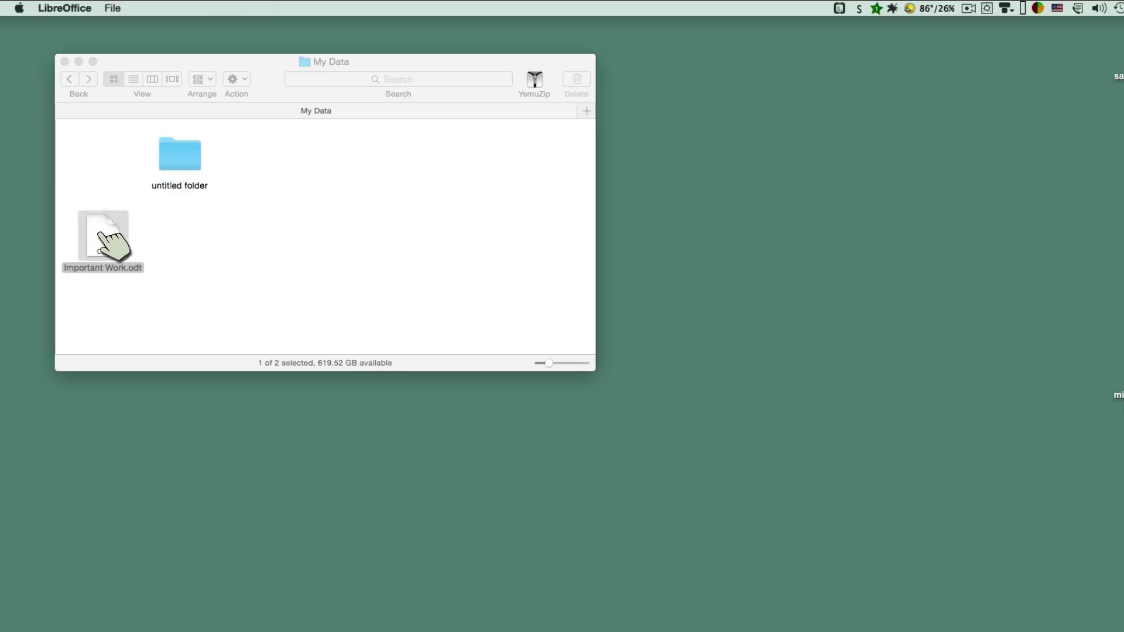
double_click(102, 236)
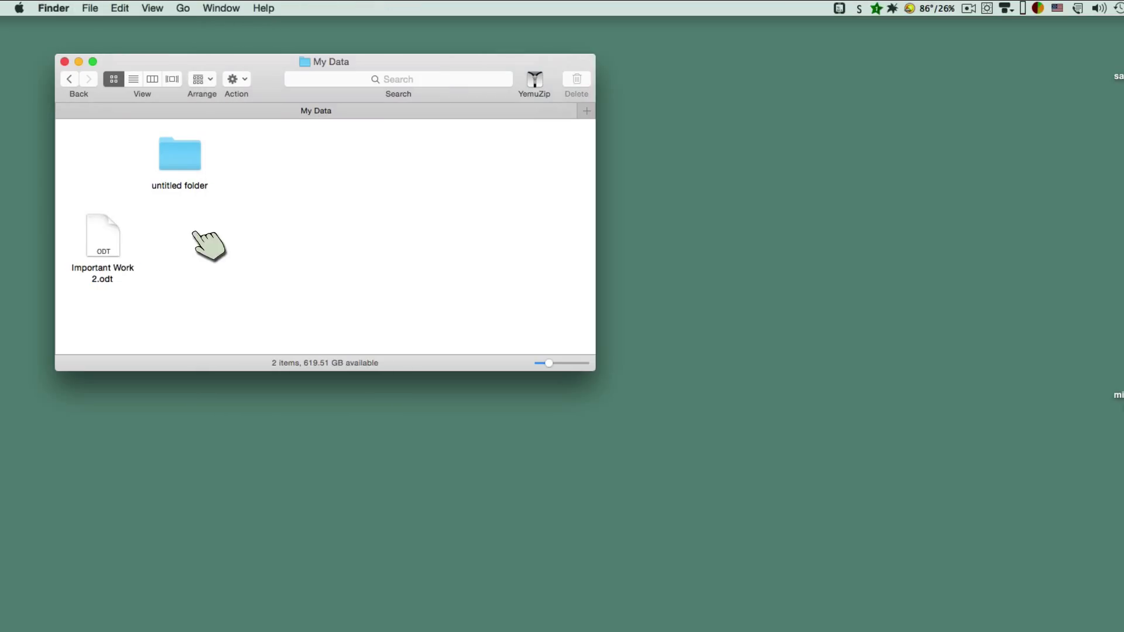
double_click(102, 236)
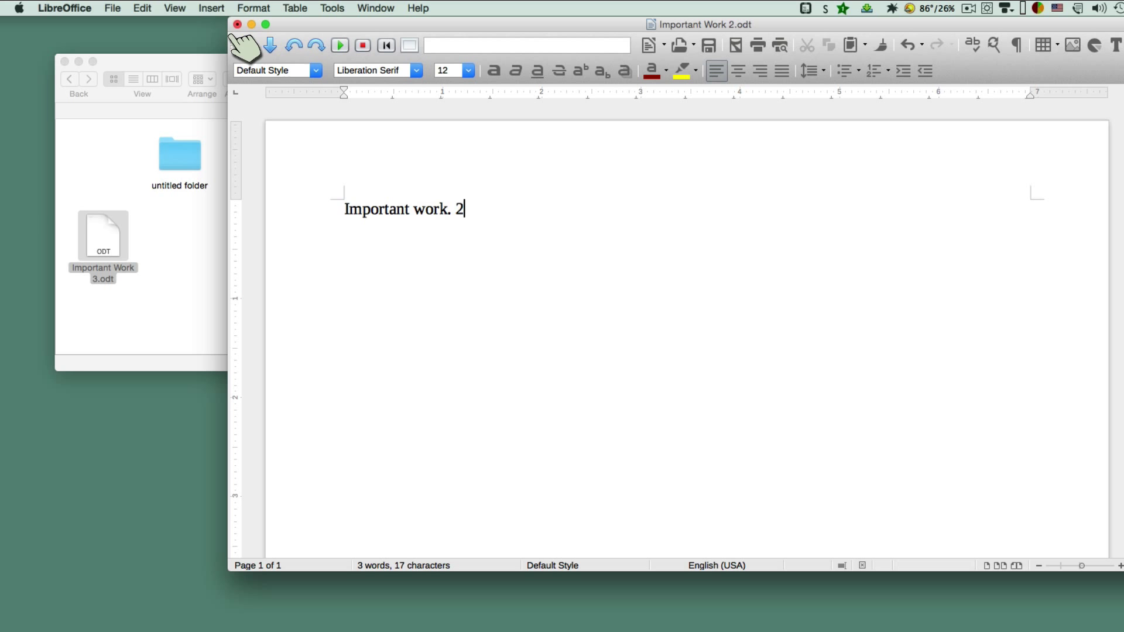
Step: Close Important Work 2, choosing Save and then Save Anyway at the warning
left_click(239, 27)
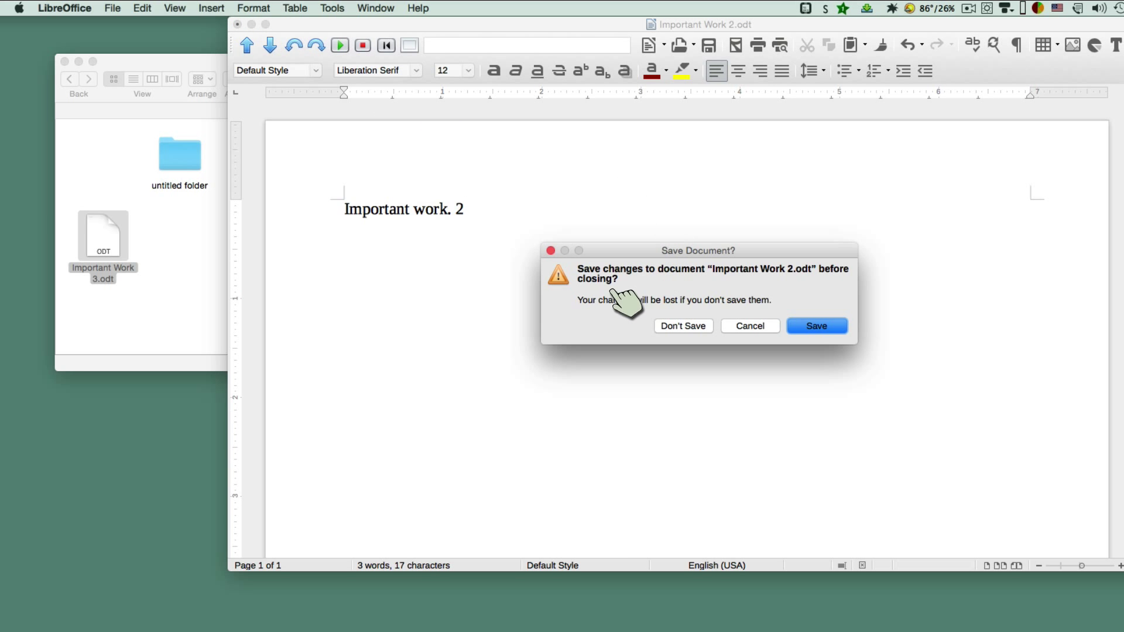
left_click(817, 326)
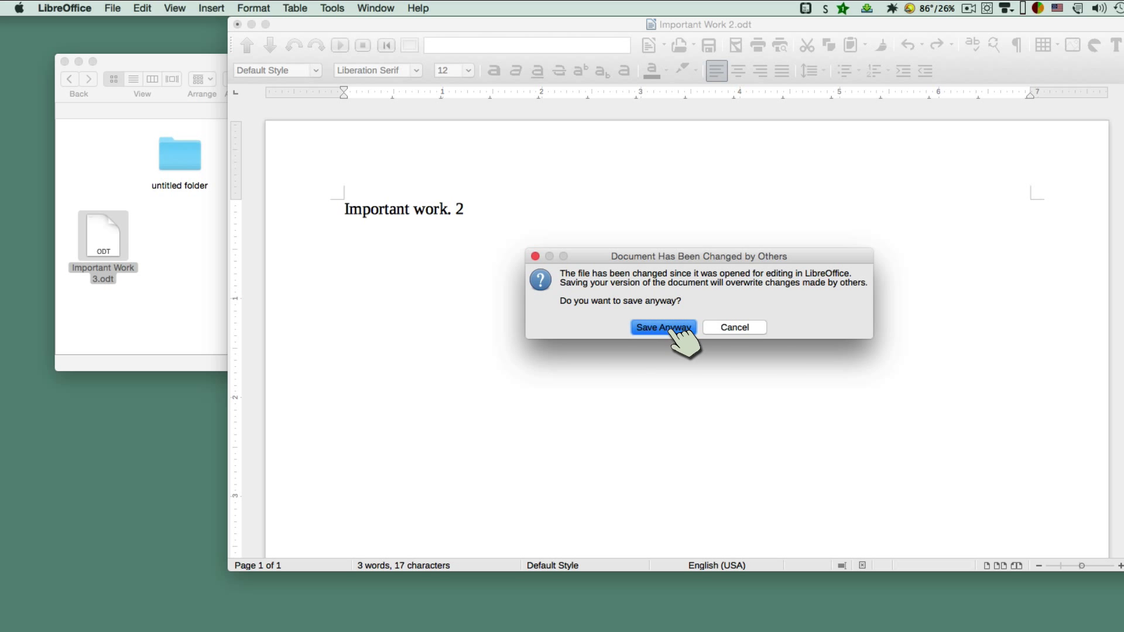
left_click(663, 327)
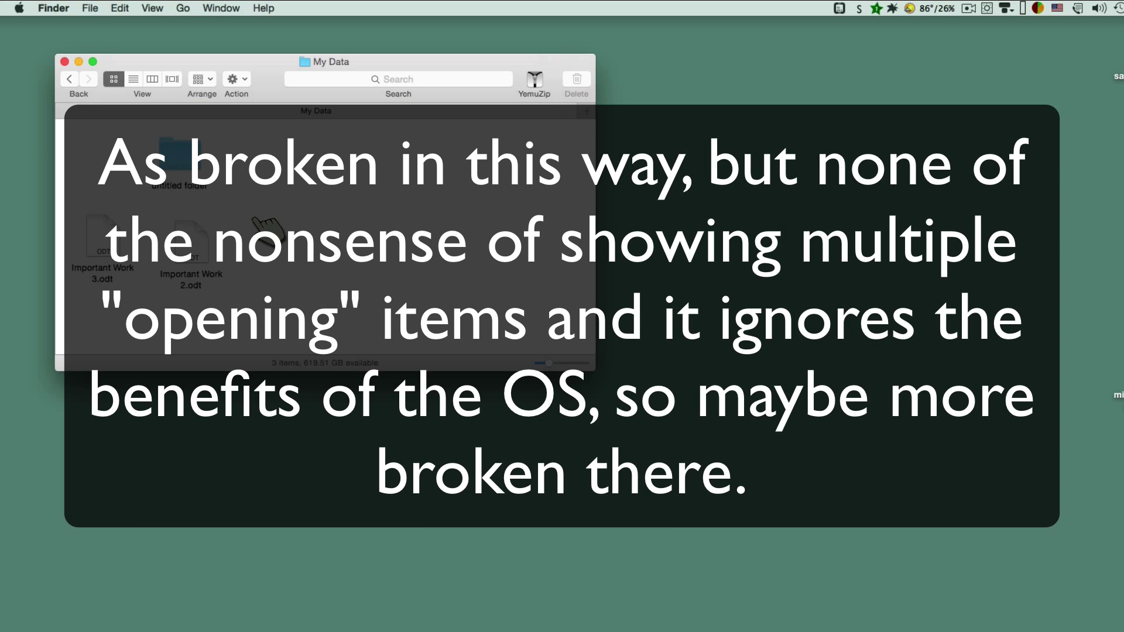
mouse_move(202, 256)
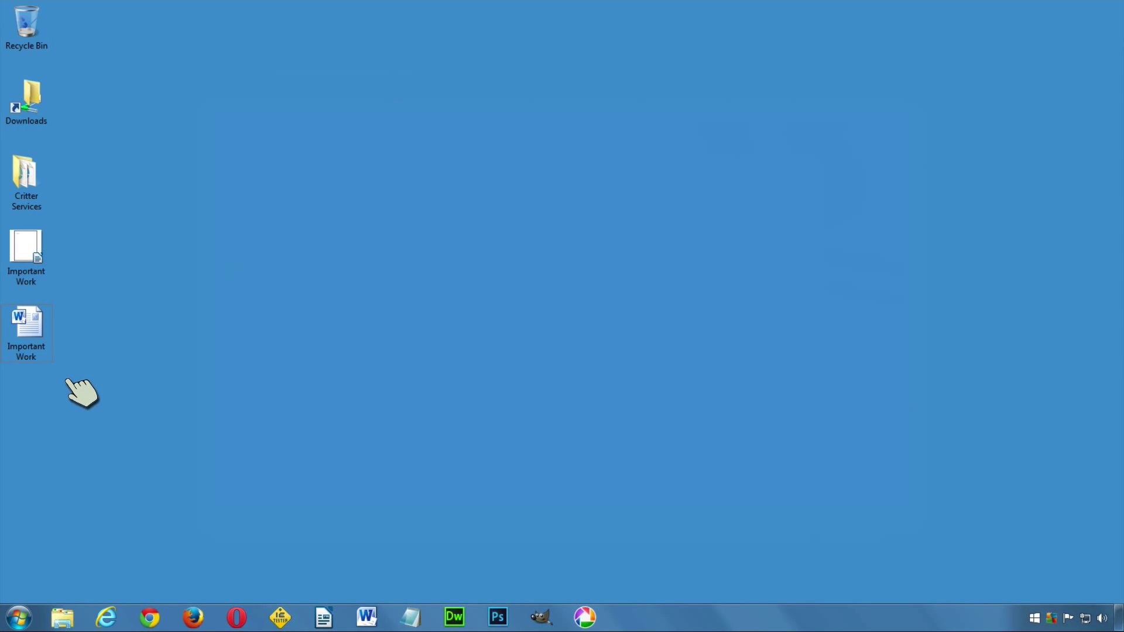
Step: Open Important Work in Word, retry its rename to Important Work 2, then open the other copy
double_click(26, 323)
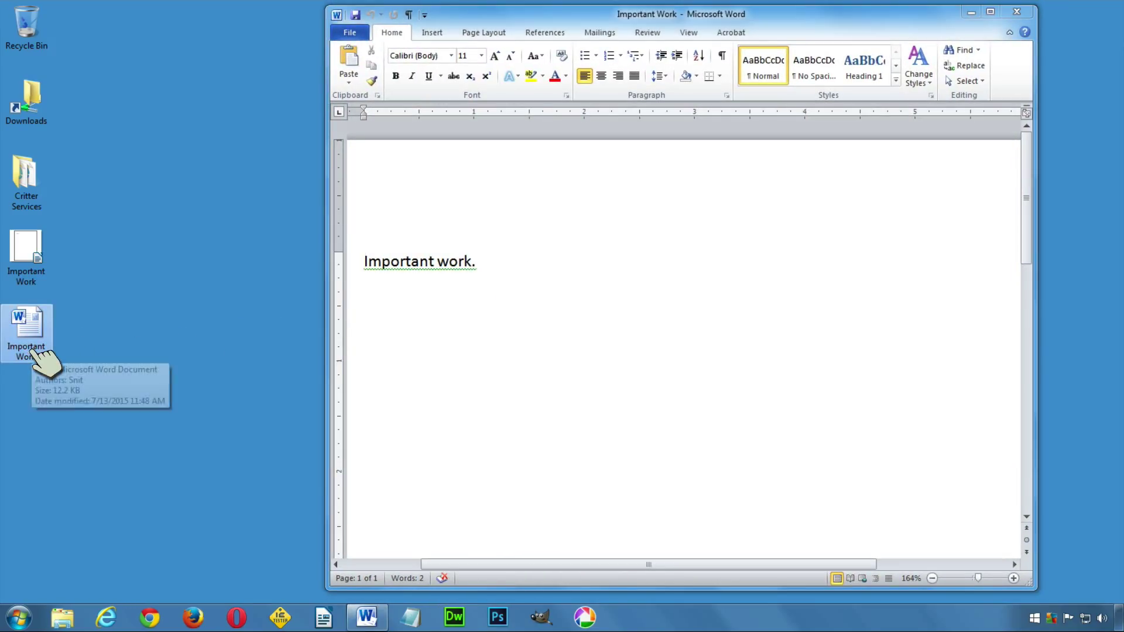
mouse_move(62, 370)
type(" 2")
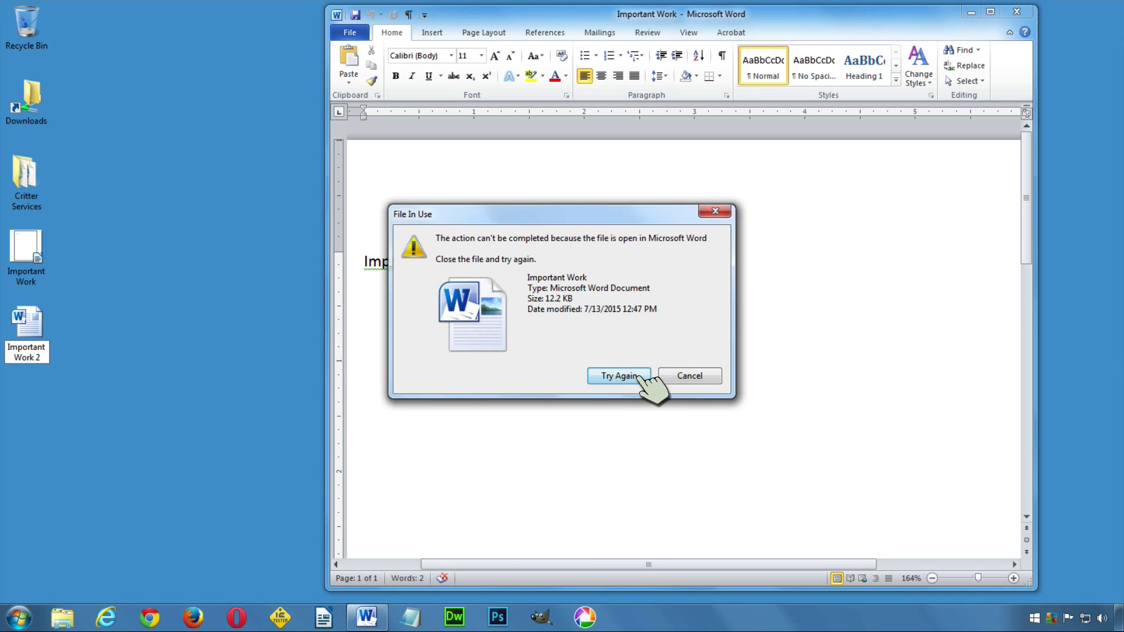
mouse_move(677, 299)
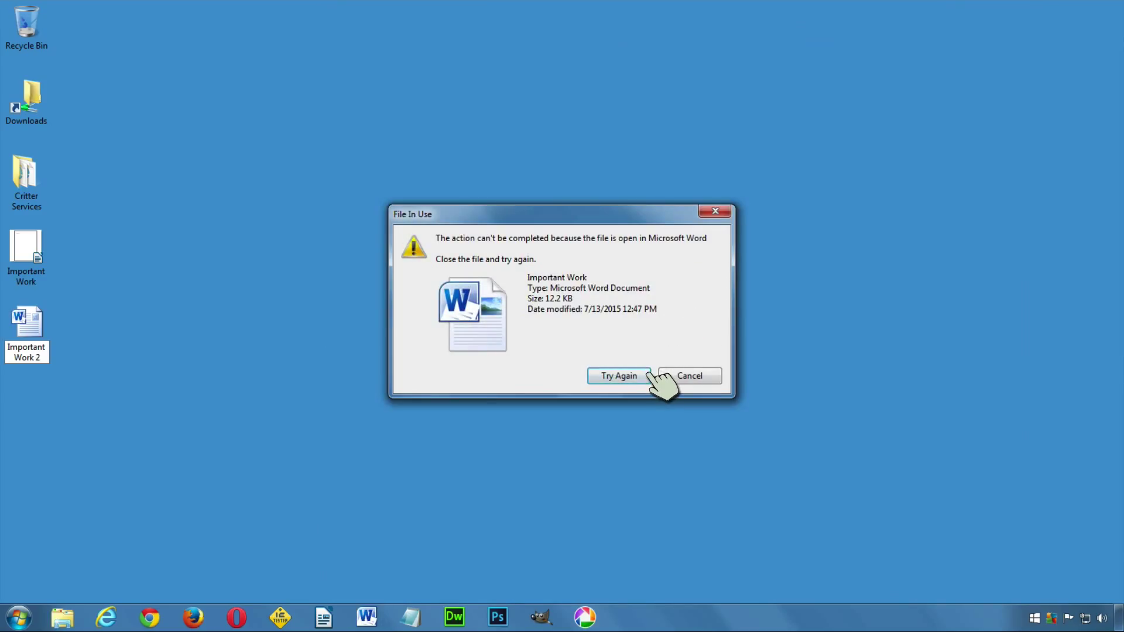
left_click(689, 376)
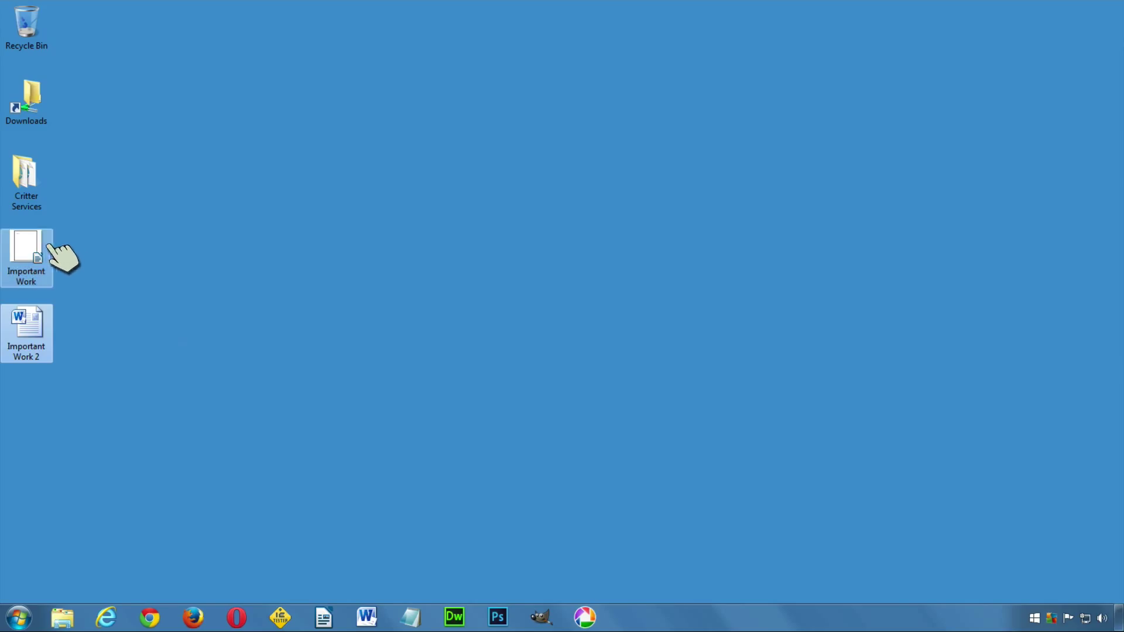
double_click(26, 251)
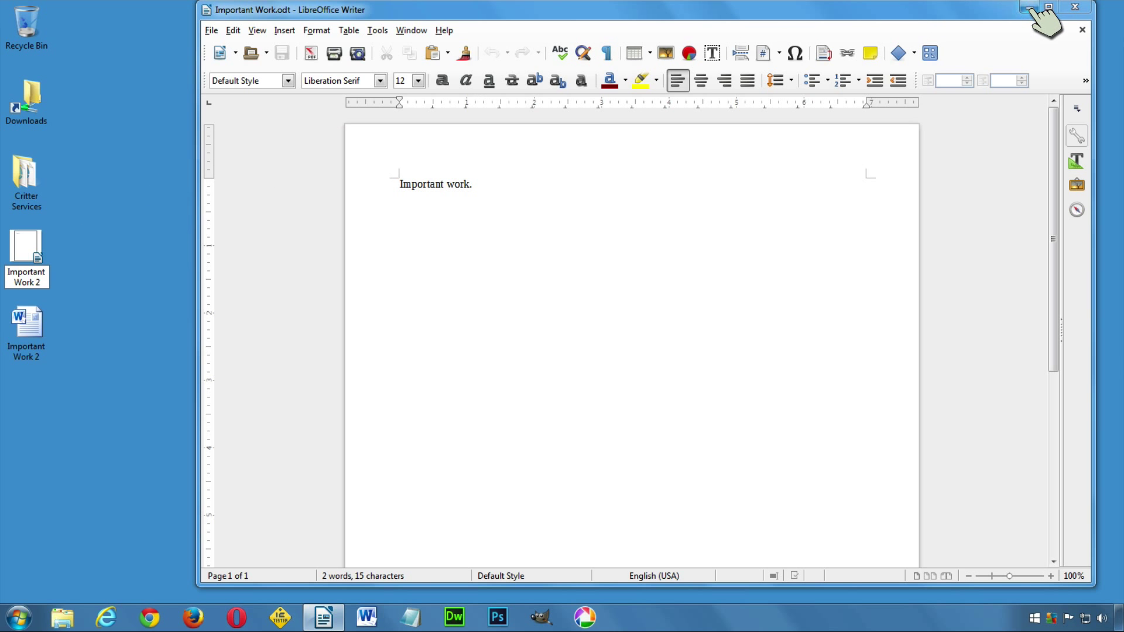
Step: Close the Writer window and save the added text to Important Work 2
left_click(1032, 8)
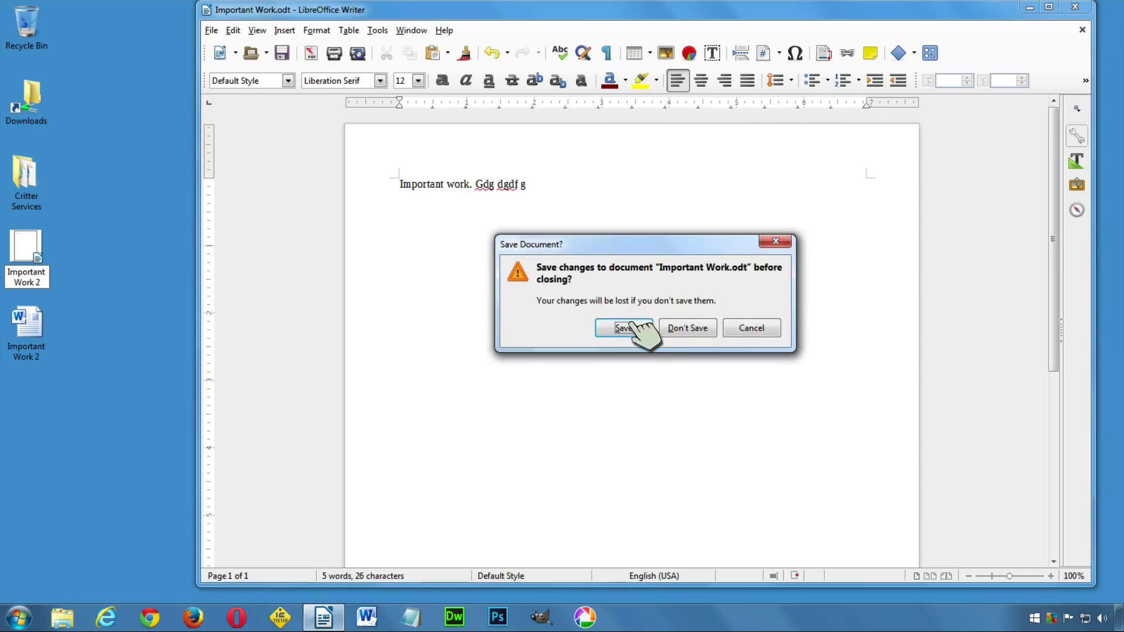
left_click(622, 328)
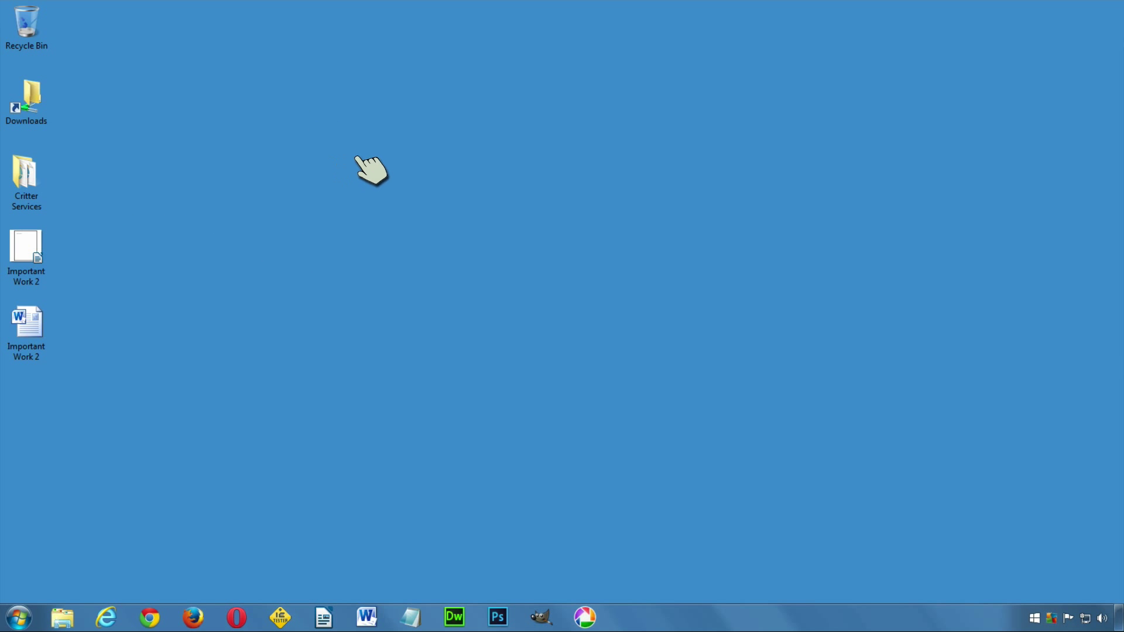
mouse_move(75, 251)
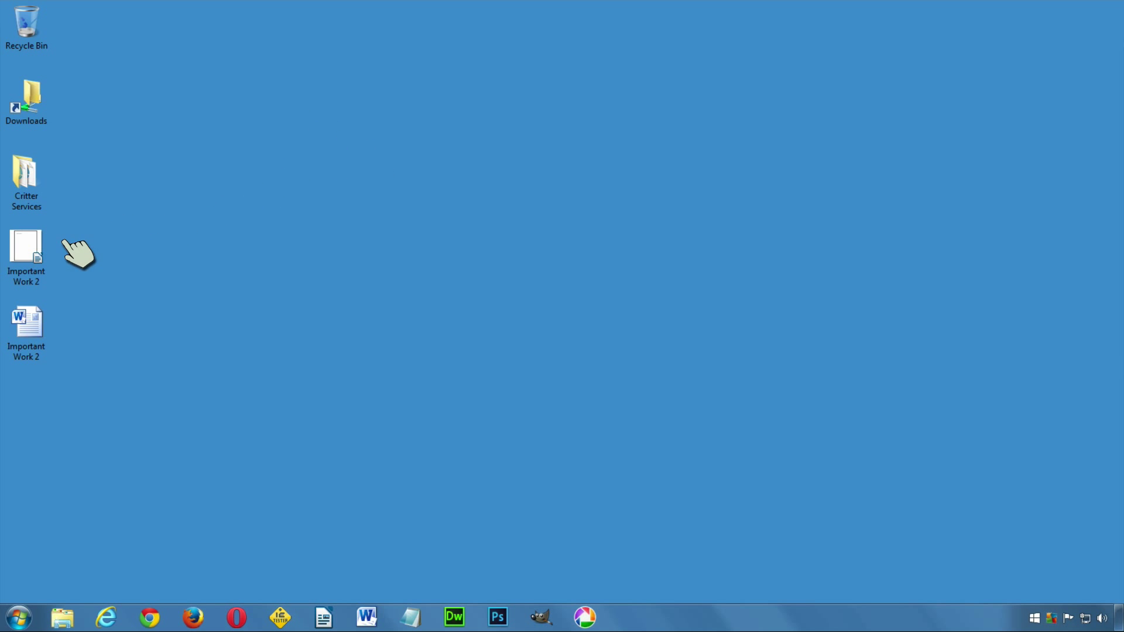
mouse_move(85, 268)
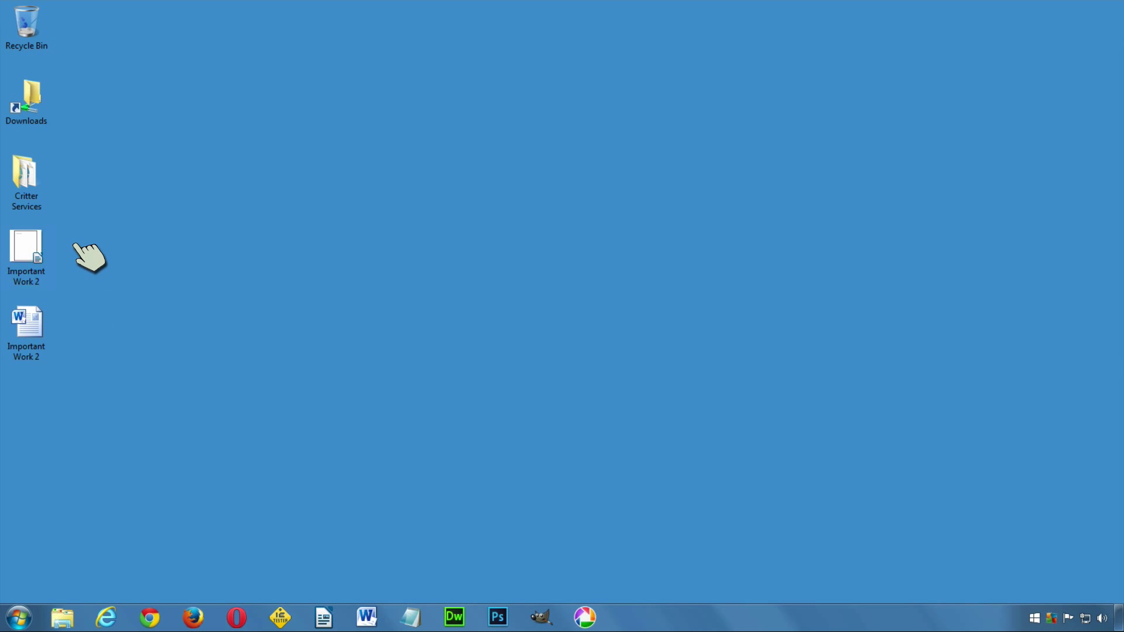
mouse_move(73, 301)
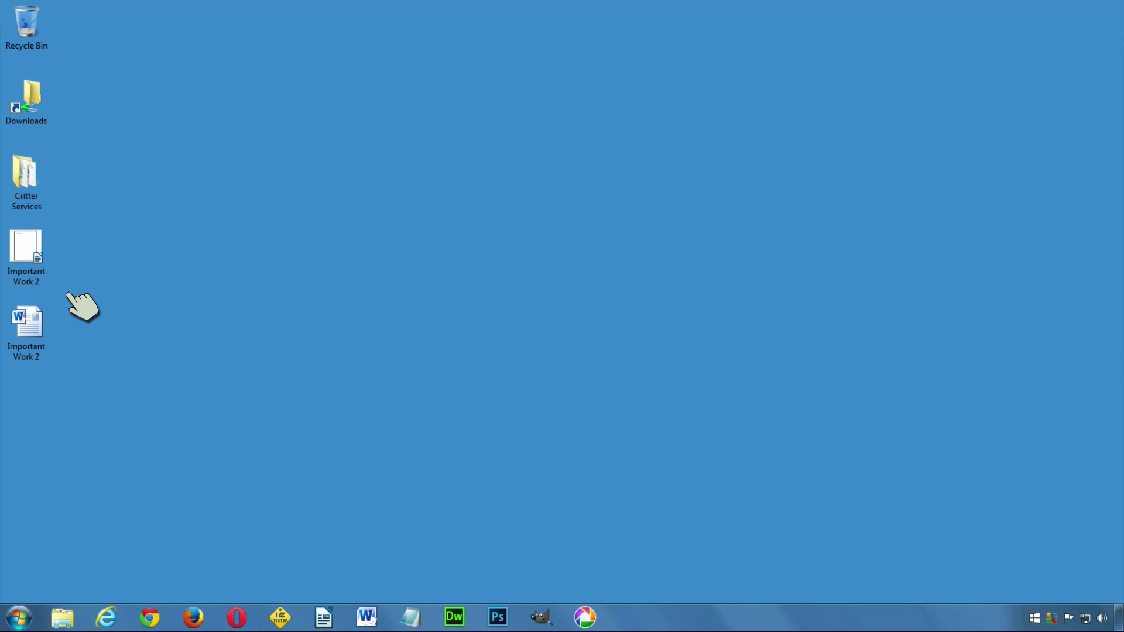